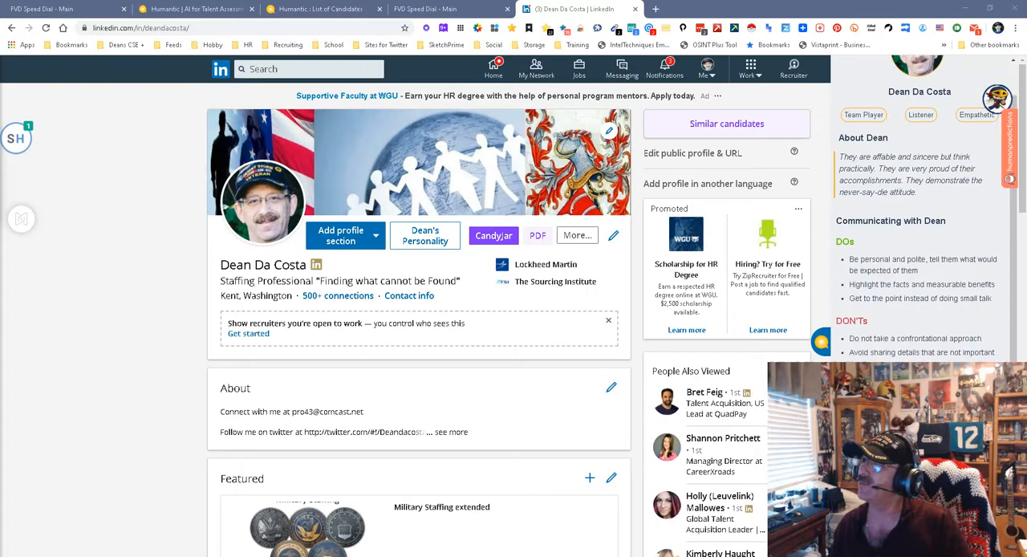
# Scroll the Humantic AI sidebar through Dean's DOs, DON'Ts, strengths, DISC and OCEAN profiles.
pyautogui.scroll(-3)
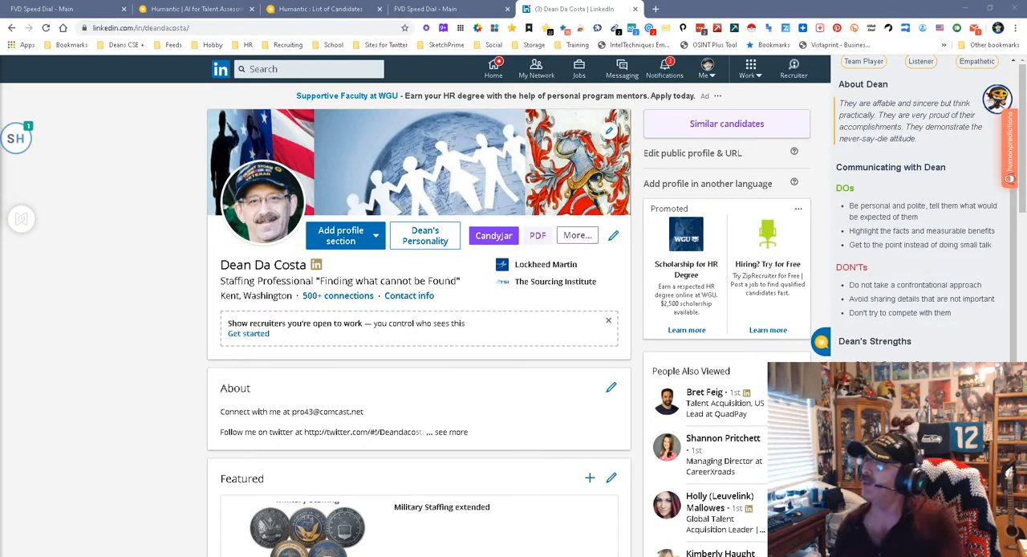
pyautogui.scroll(-3)
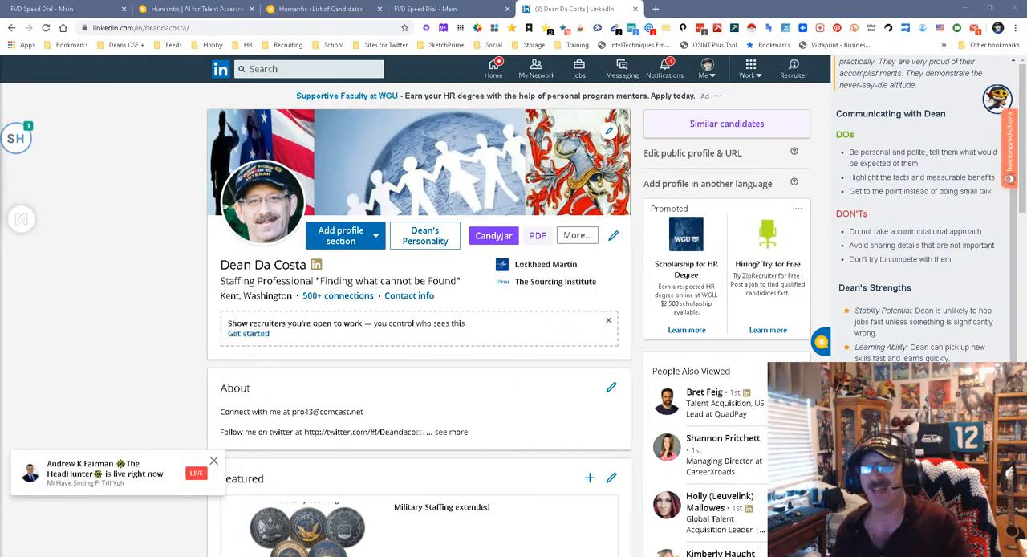
pyautogui.scroll(-3)
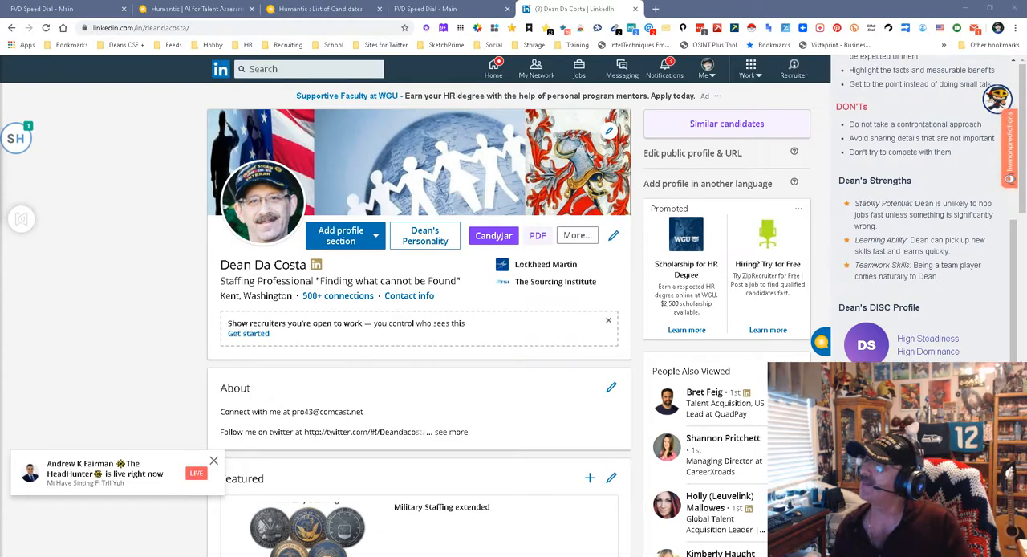
pyautogui.scroll(-3)
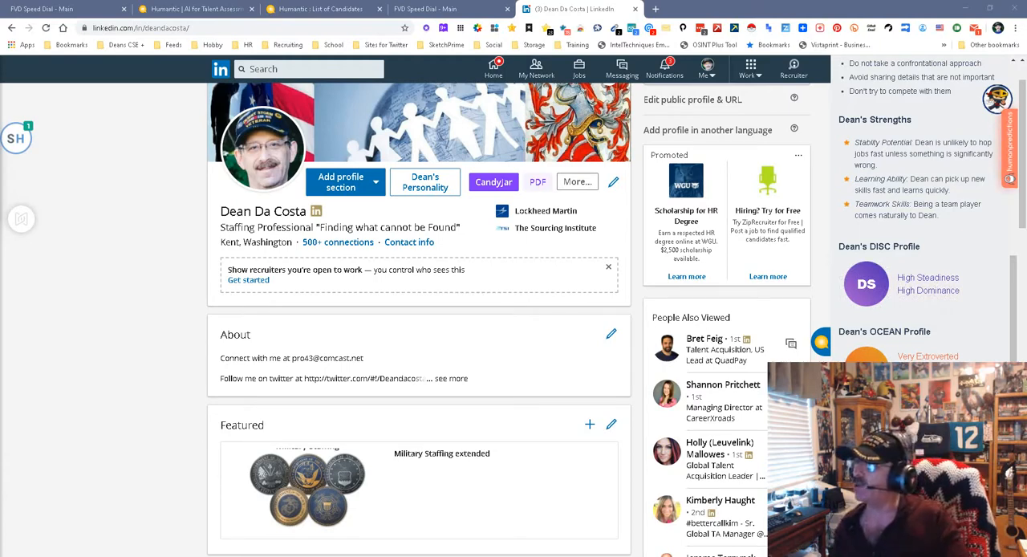
# Scroll through Dean's experience and education sections on his LinkedIn profile.
pyautogui.scroll(-3)
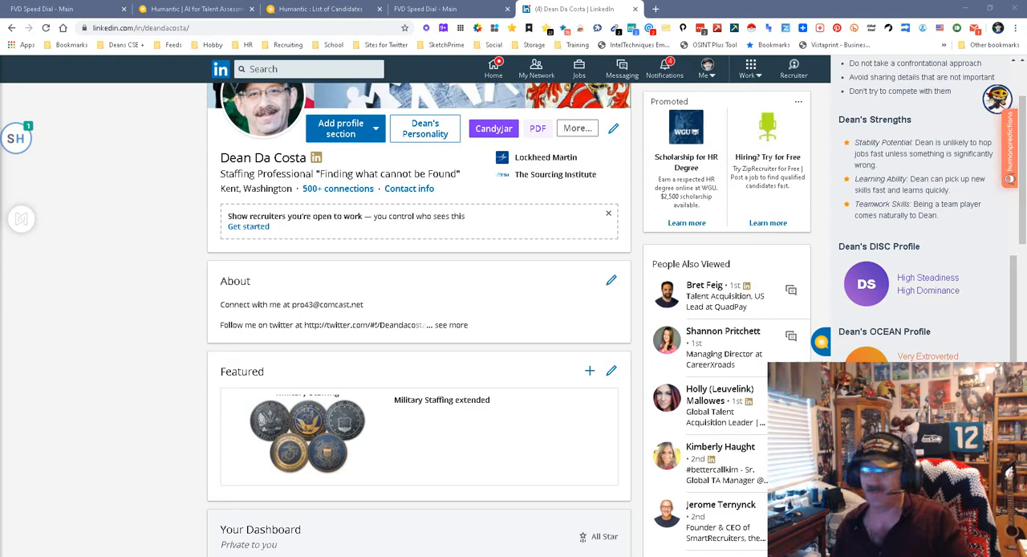
pyautogui.scroll(-3)
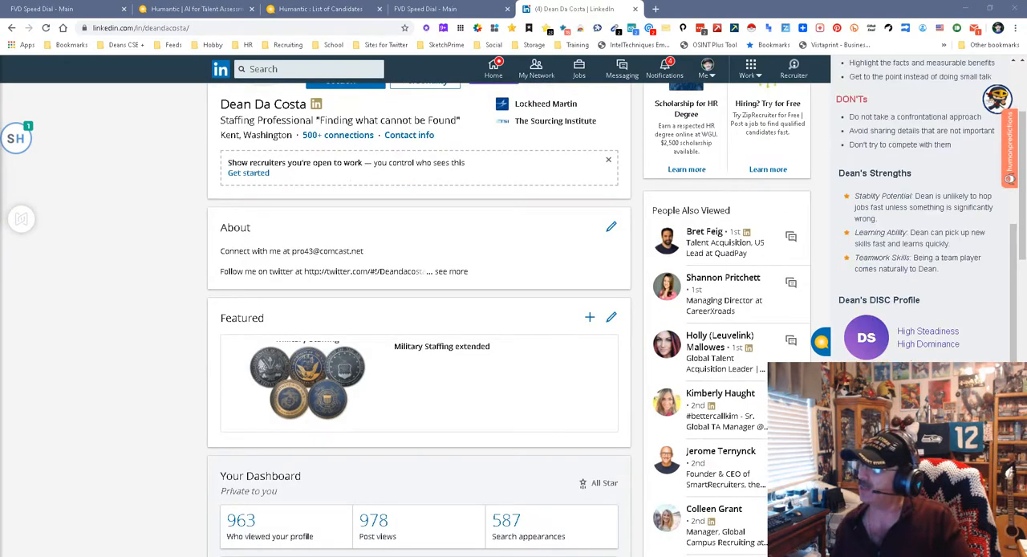
pyautogui.scroll(-3)
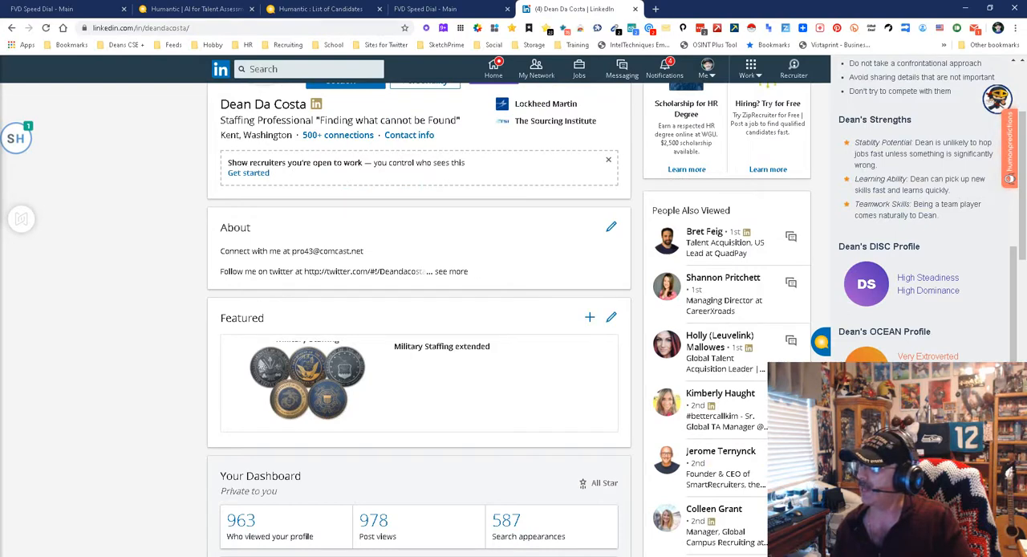
pyautogui.scroll(-3)
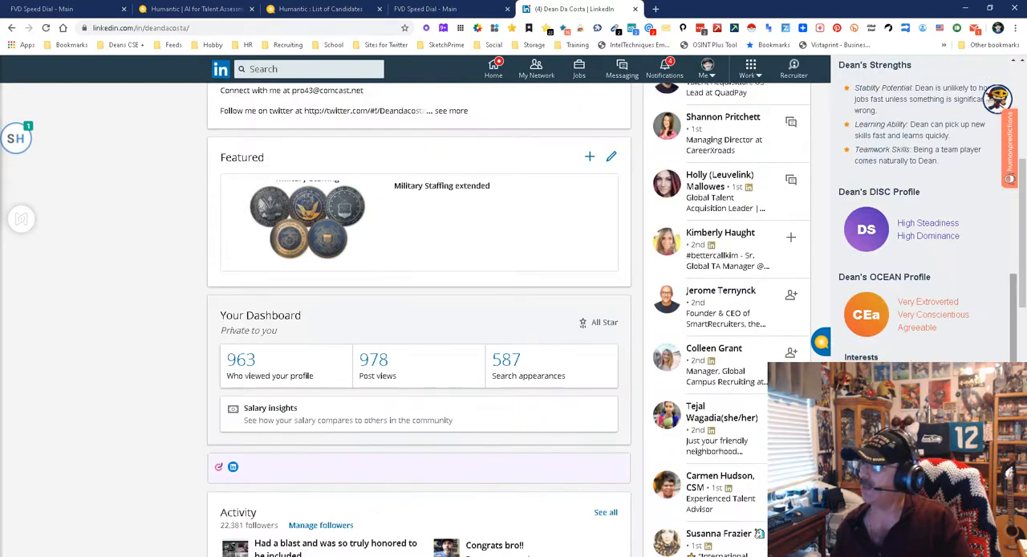
pyautogui.scroll(3)
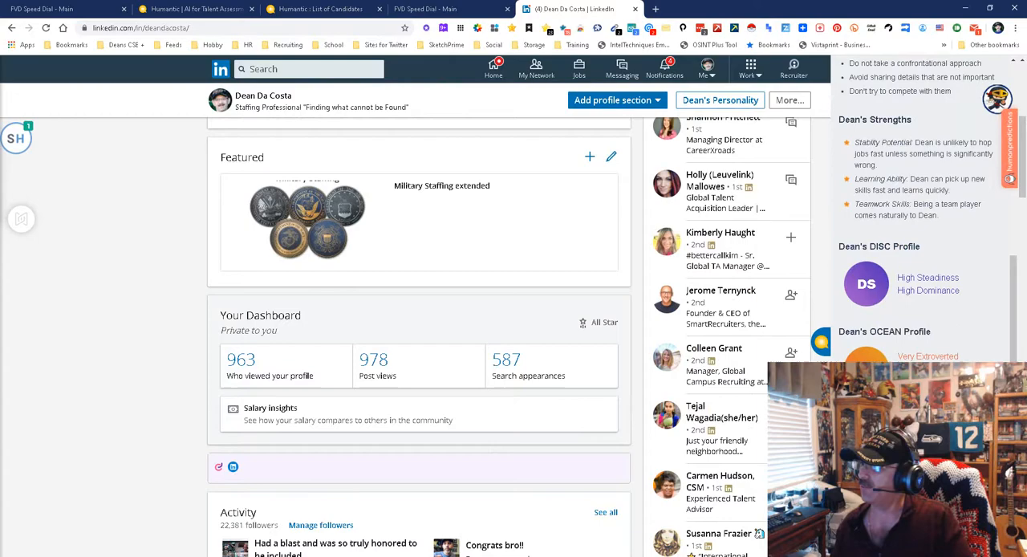
pyautogui.scroll(-3)
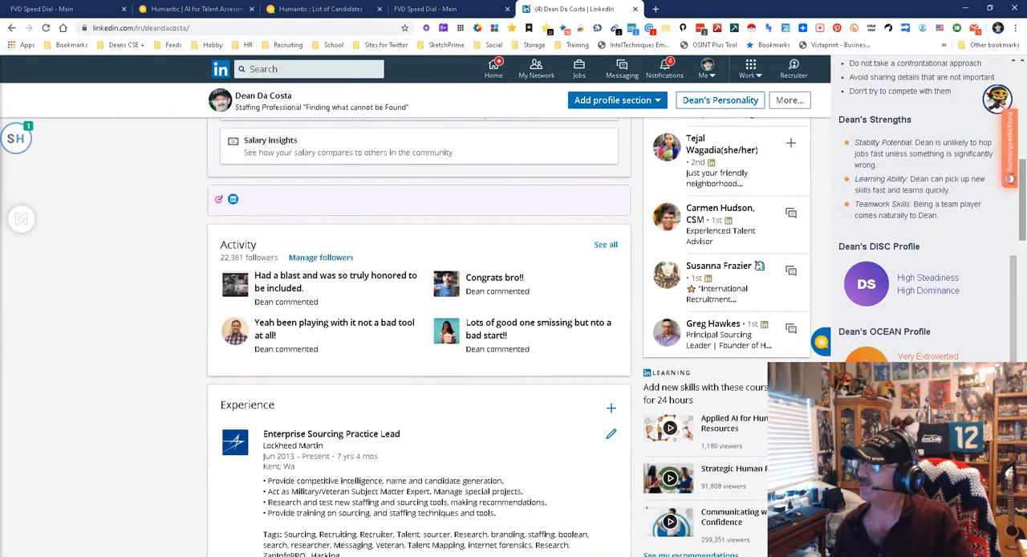
pyautogui.scroll(-3)
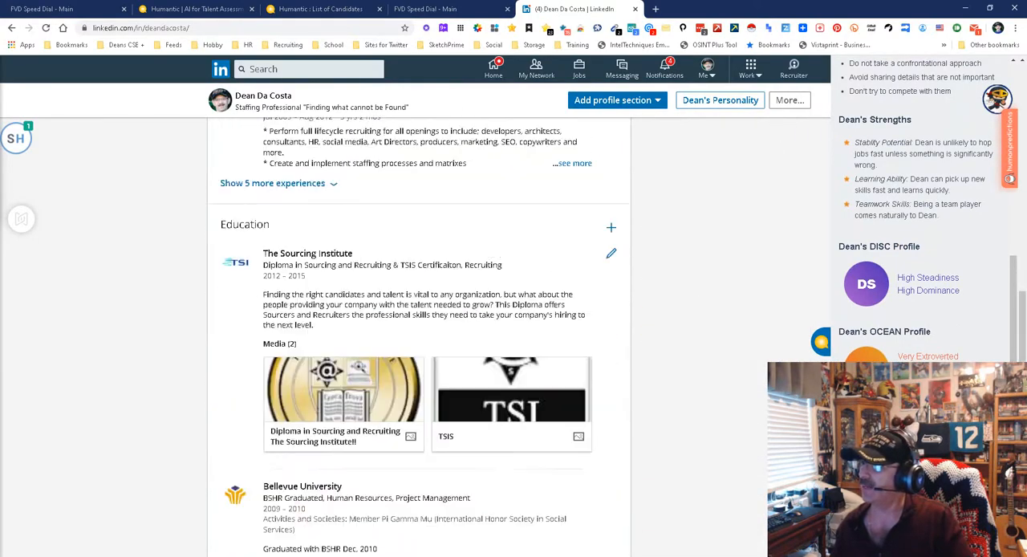
pyautogui.scroll(-3)
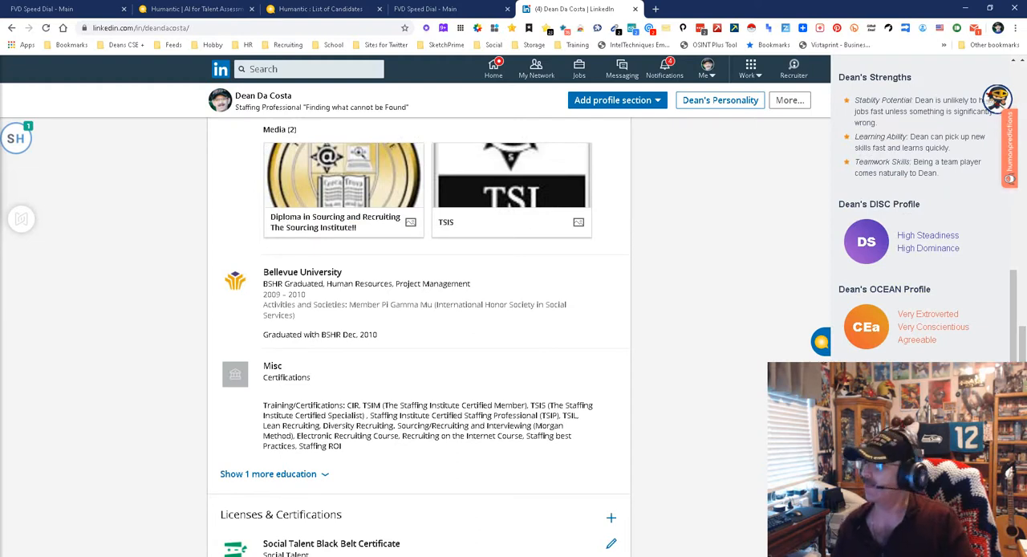
# Switch to the Humantic AI candidate list for the java developer position.
pyautogui.click(321, 10)
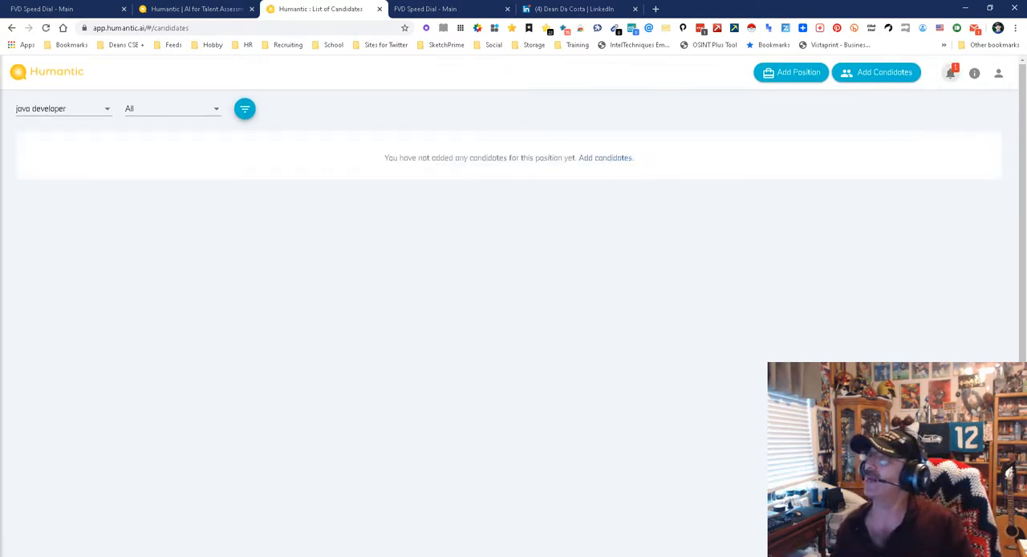
# Briefly try the Add Candidates and Add Position forms for java developer, then close them.
pyautogui.click(949, 73)
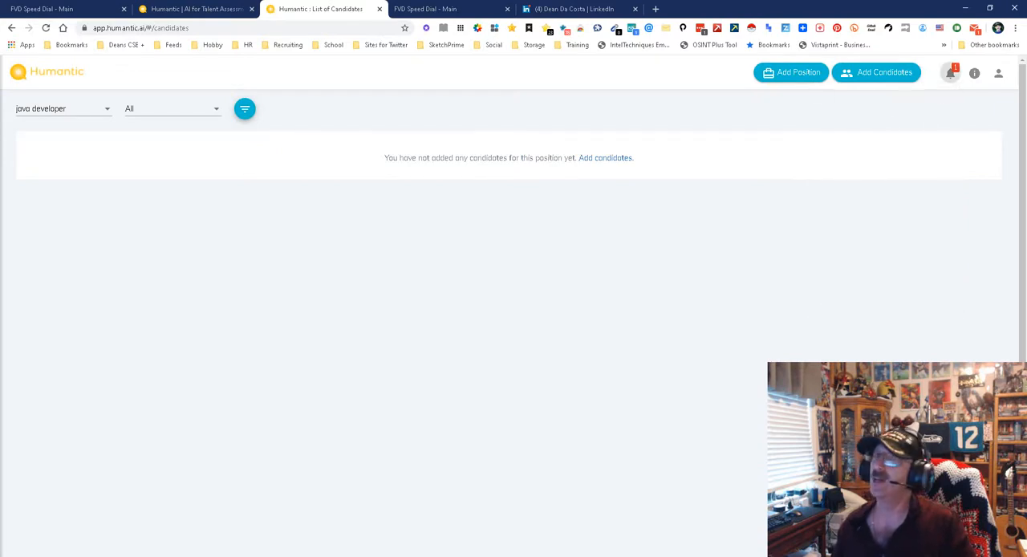
pyautogui.click(875, 72)
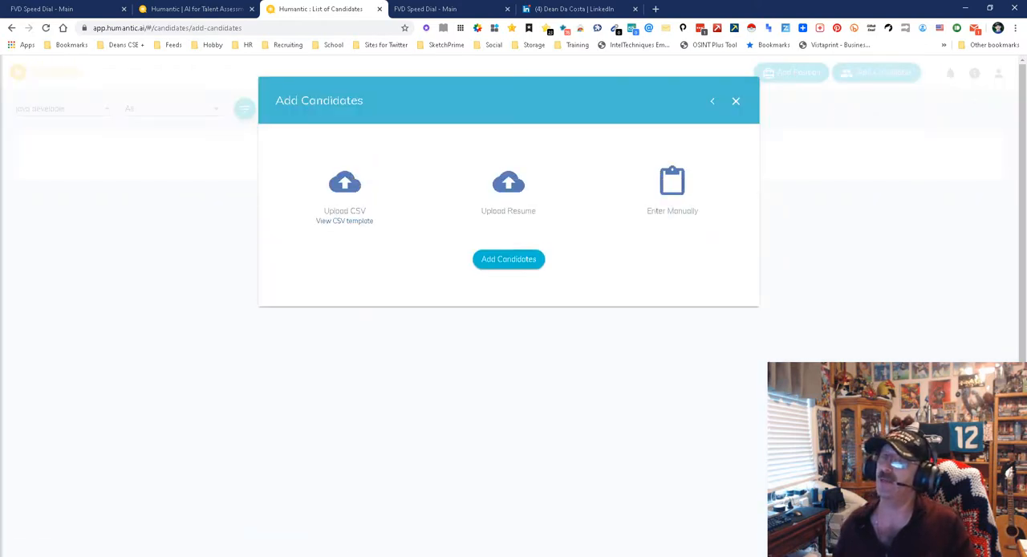
pyautogui.moveTo(735, 100)
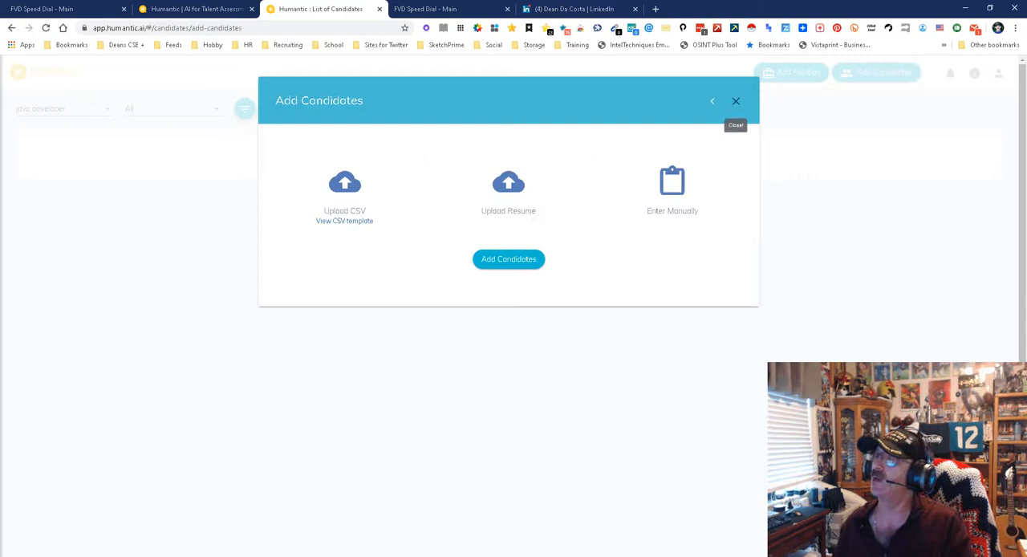
pyautogui.click(712, 100)
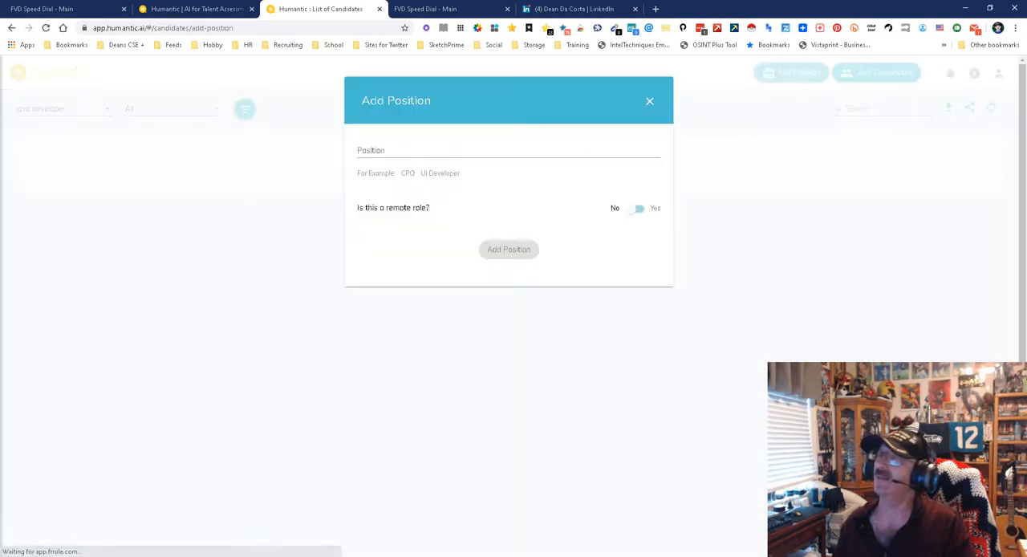
pyautogui.click(648, 101)
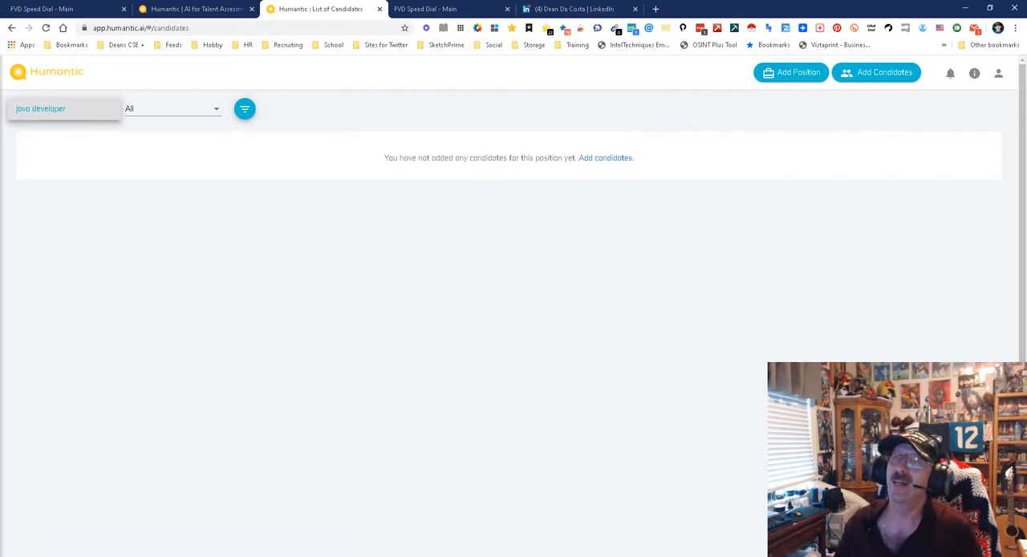
# Filter the java developer candidate list by status to confirm it is empty, then return to LinkedIn.
pyautogui.click(170, 109)
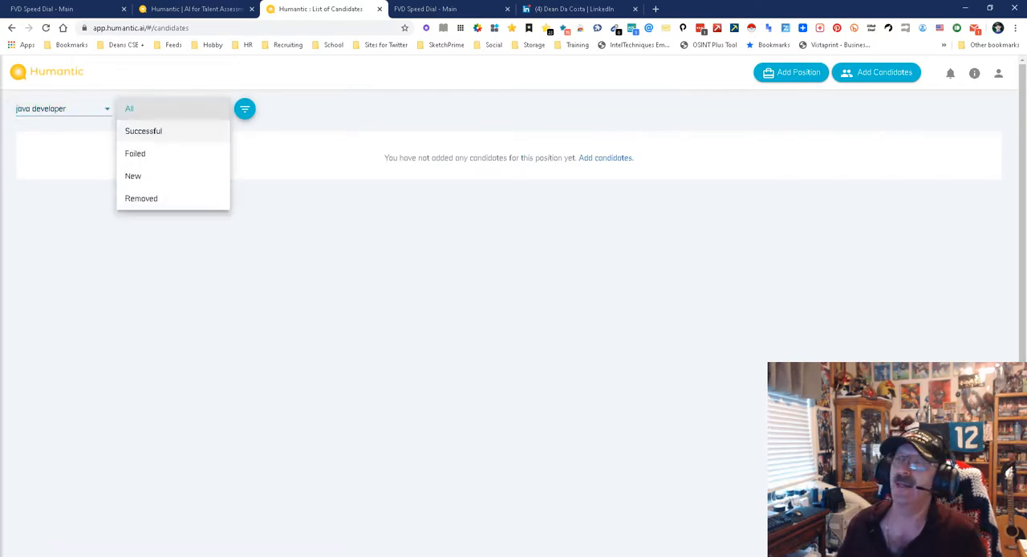
pyautogui.click(143, 131)
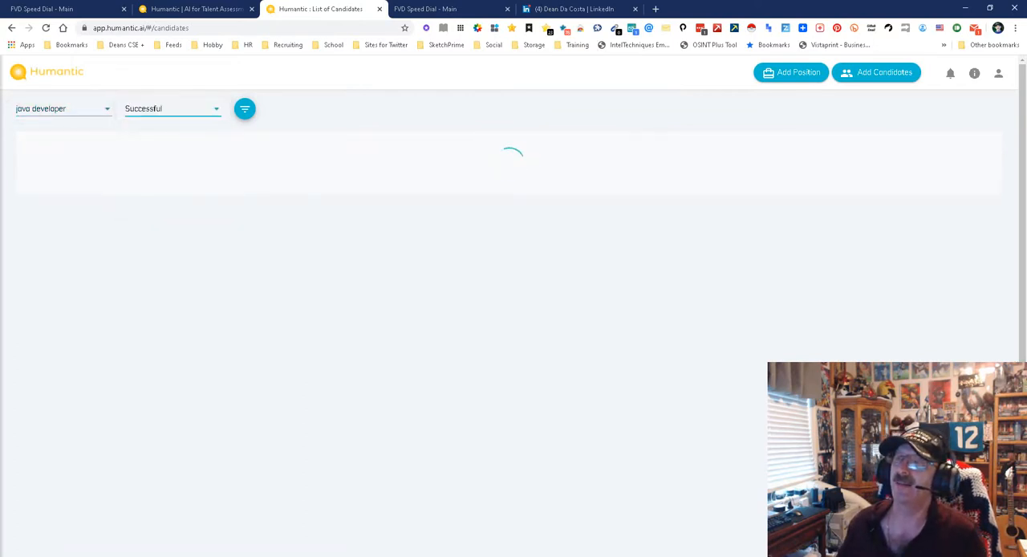
pyautogui.click(170, 109)
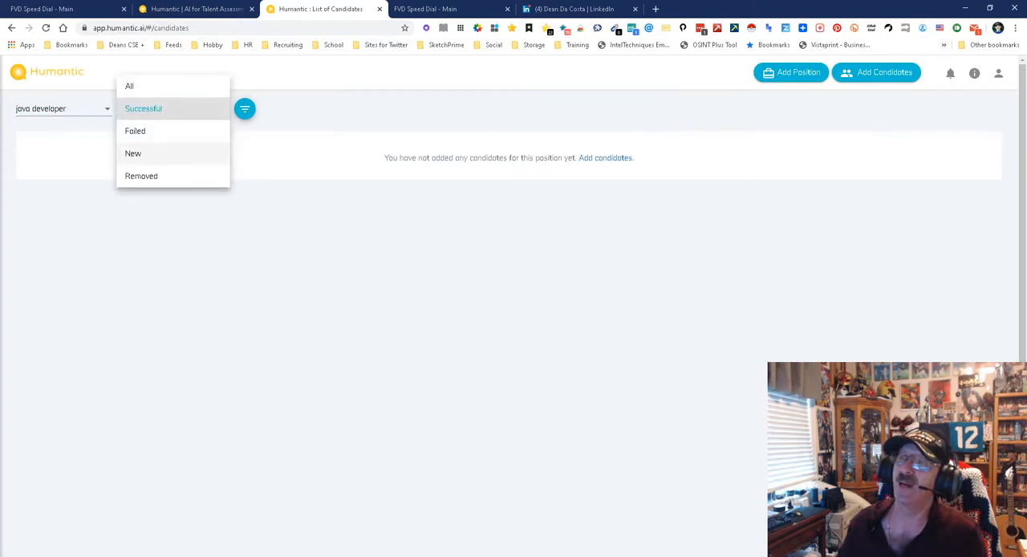
pyautogui.click(133, 154)
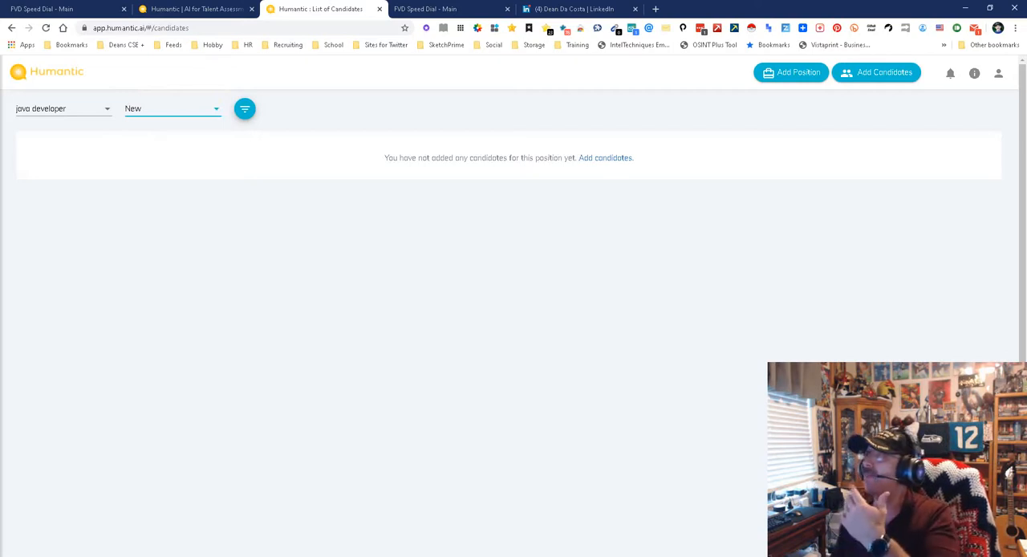
pyautogui.click(998, 74)
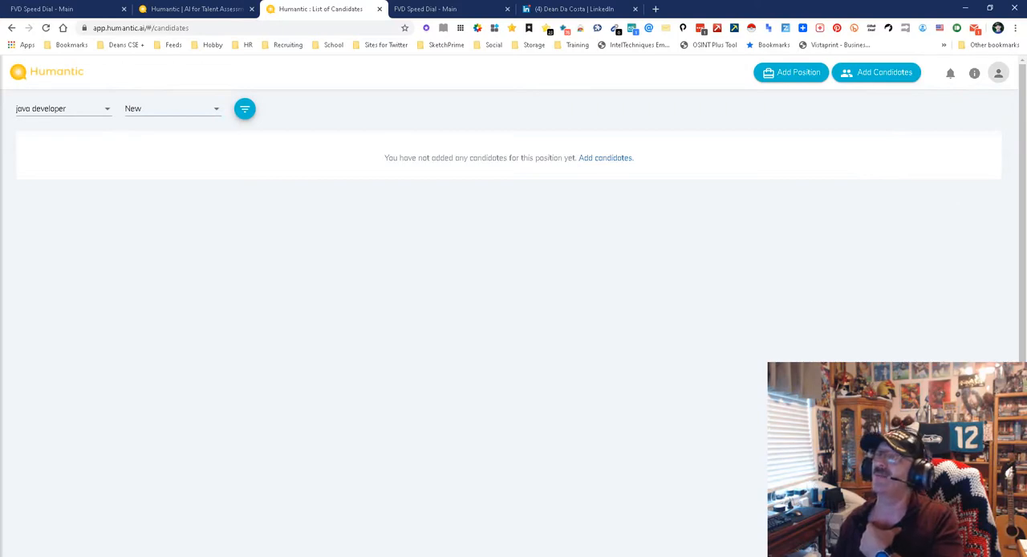
pyautogui.click(569, 10)
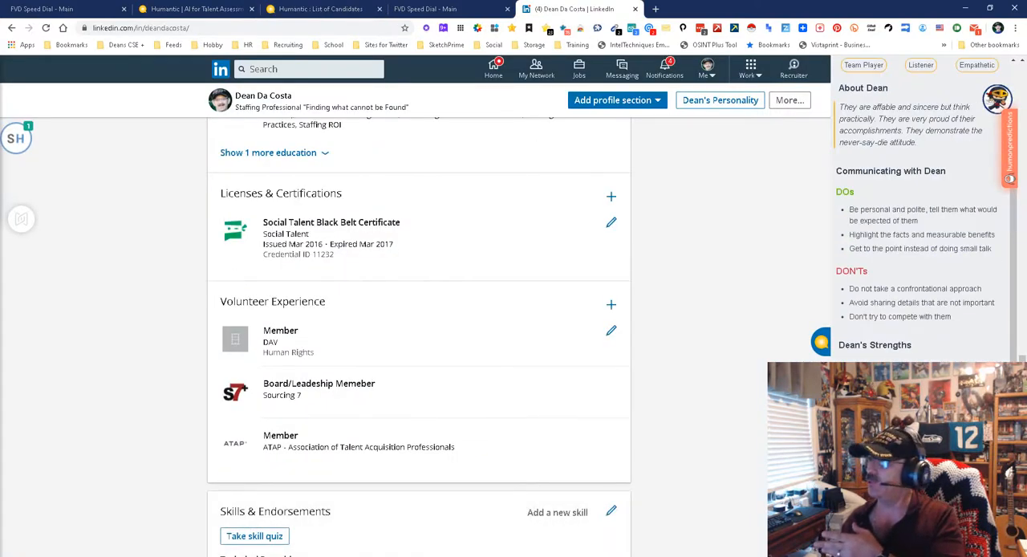
# Scroll to Dean's DISC and OCEAN profiles, then return to the Humantic AI candidate list.
pyautogui.scroll(-3)
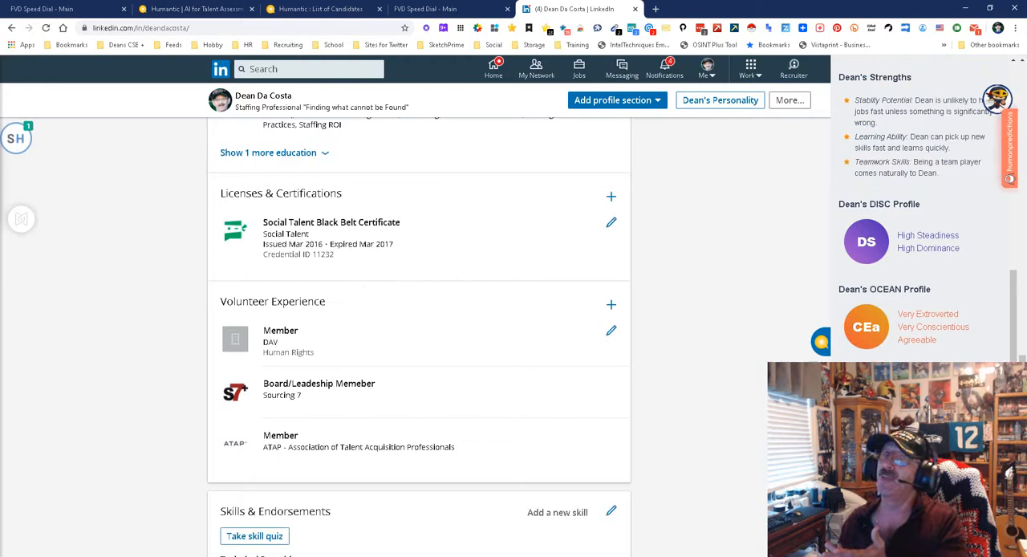
pyautogui.click(321, 10)
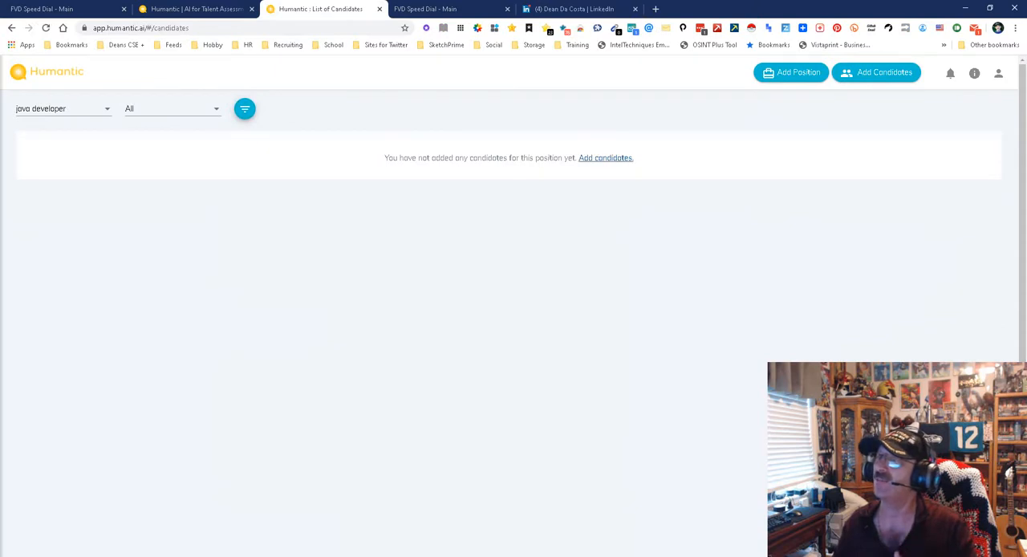
# Choose manual candidate entry for java developer, then go to the LinkedIn profile for its address.
pyautogui.click(876, 73)
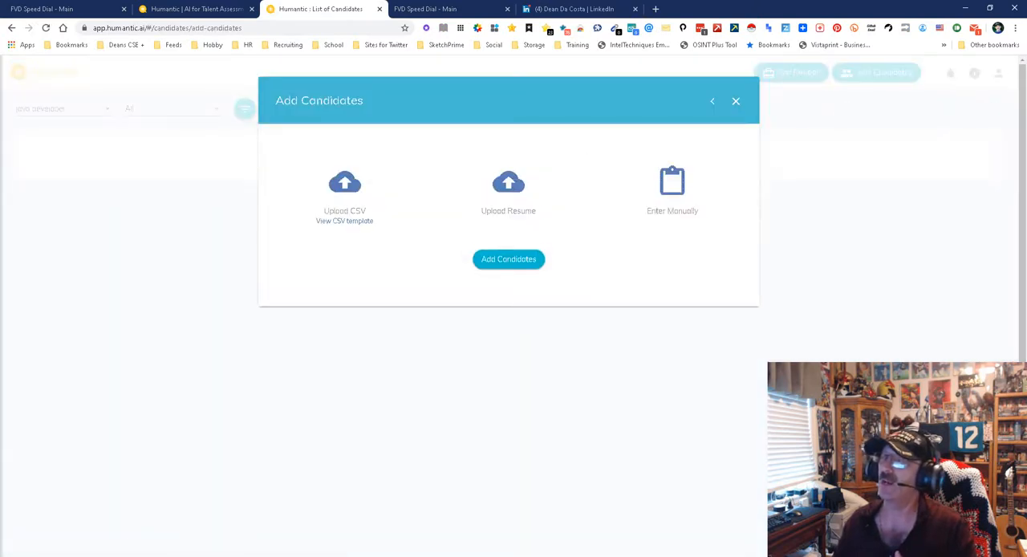
pyautogui.moveTo(343, 182)
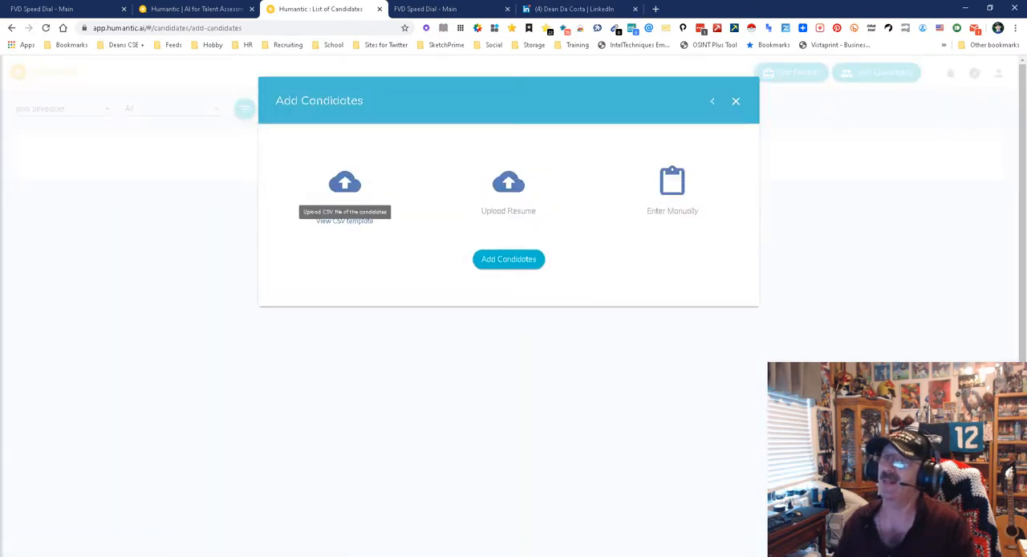
pyautogui.click(672, 182)
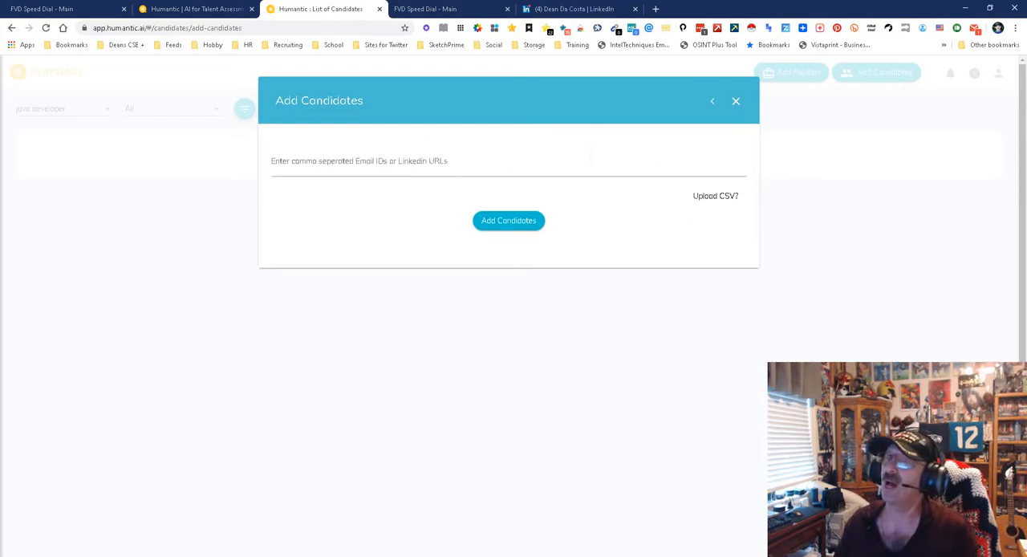
pyautogui.click(578, 9)
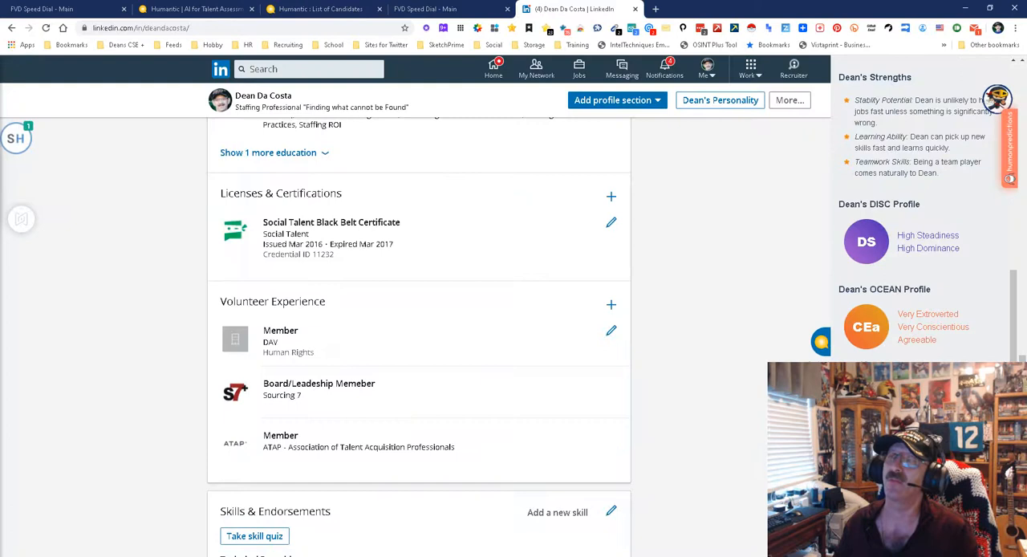
# Copy Dean's LinkedIn profile address and return to the Humantic AI candidate entry form.
pyautogui.rightClick(120, 27)
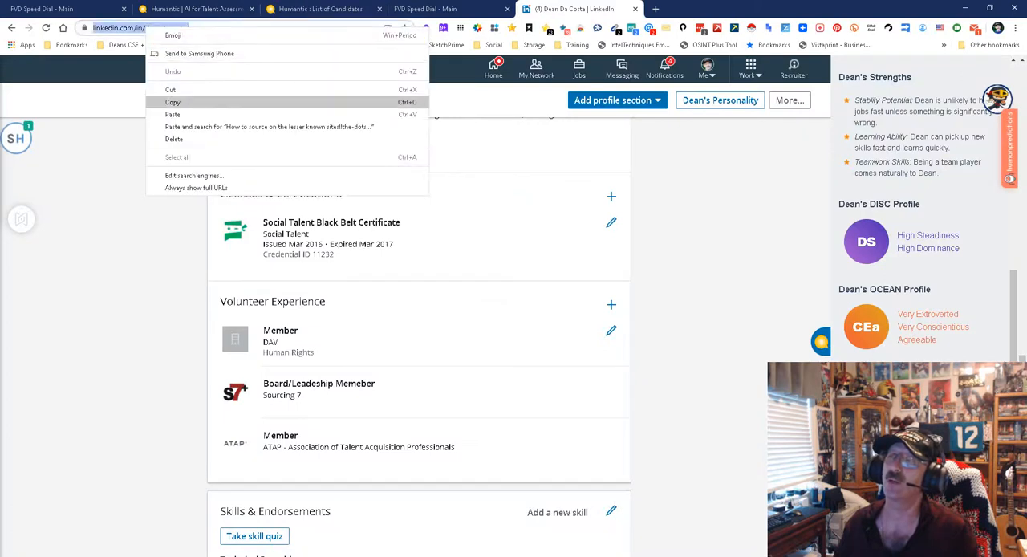
pyautogui.click(321, 10)
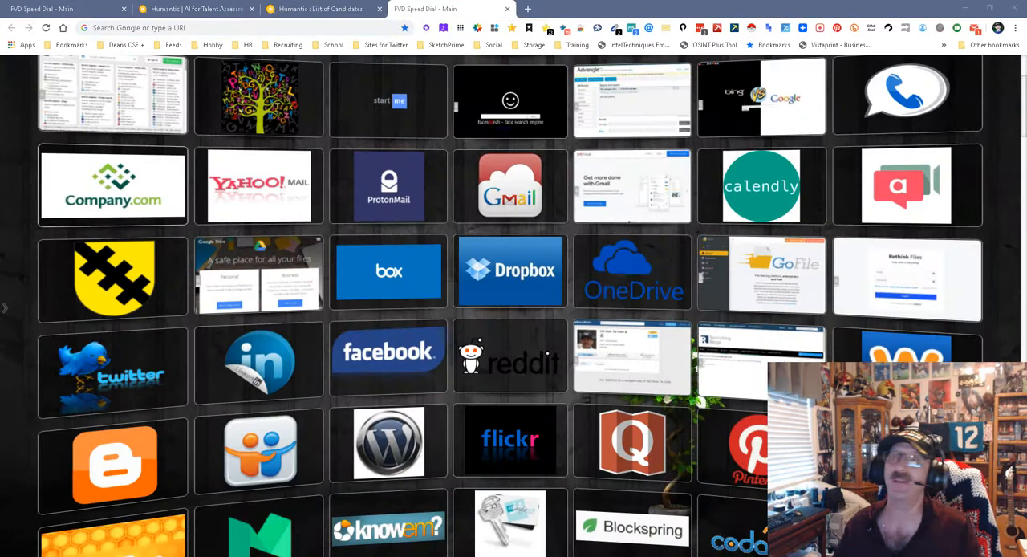
pyautogui.click(321, 10)
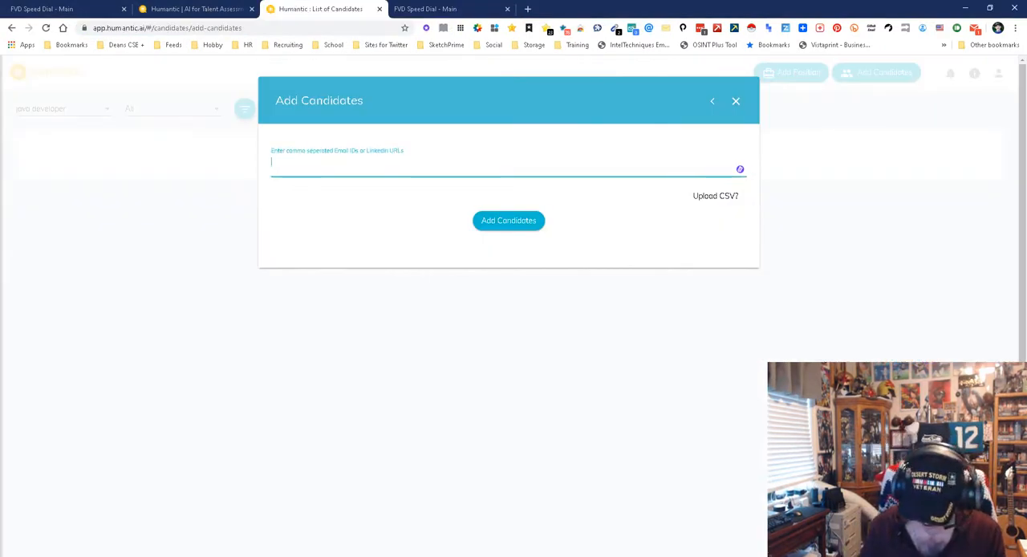
# Enter Dean's linkedin.com/in/ profile URL and add him as a java developer candidate.
pyautogui.write('www')
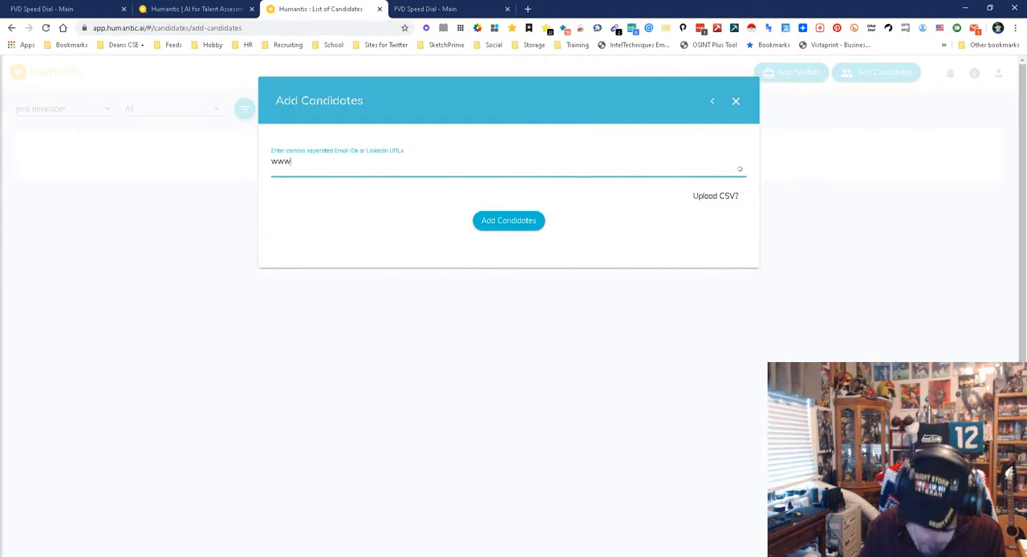
pyautogui.press('Backspace')
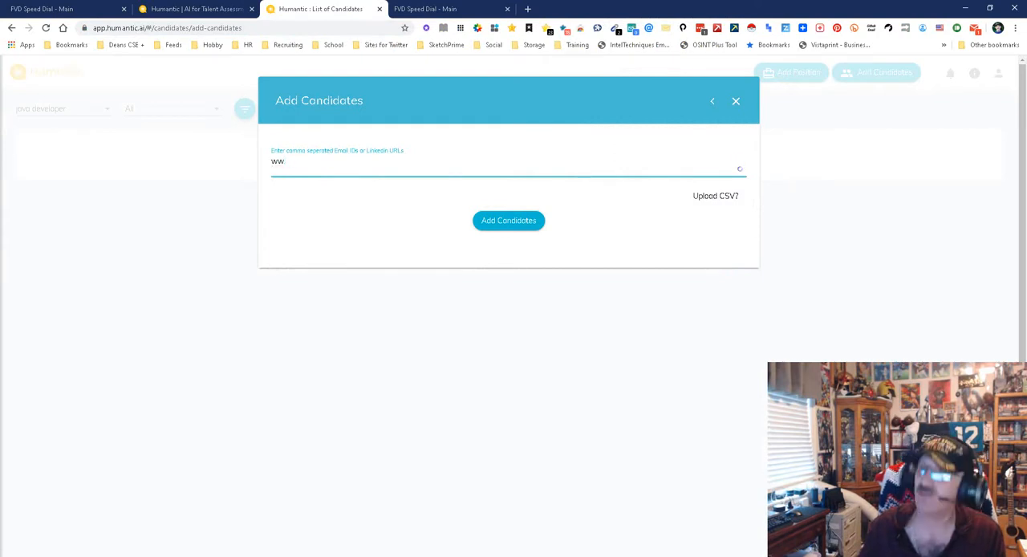
pyautogui.write('linke')
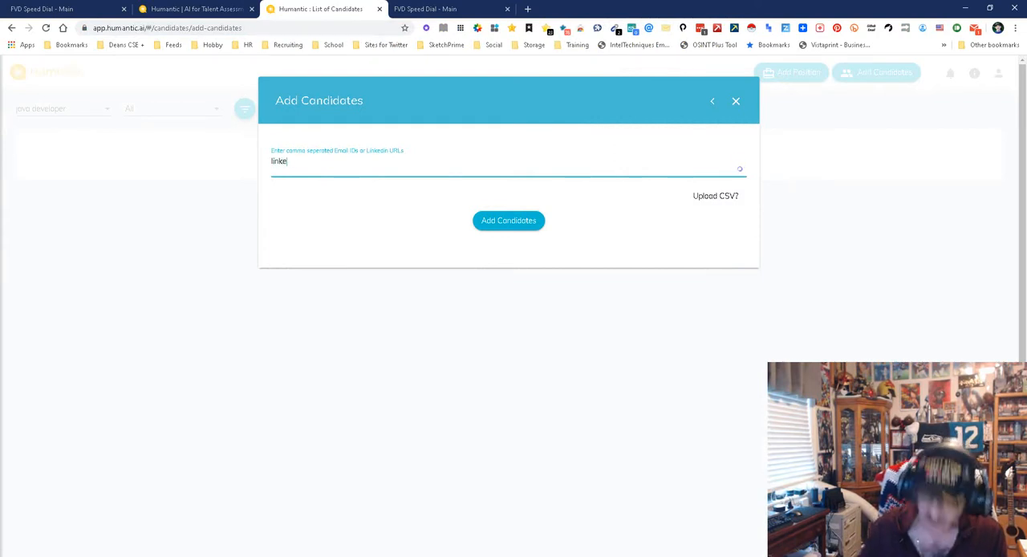
pyautogui.write('din')
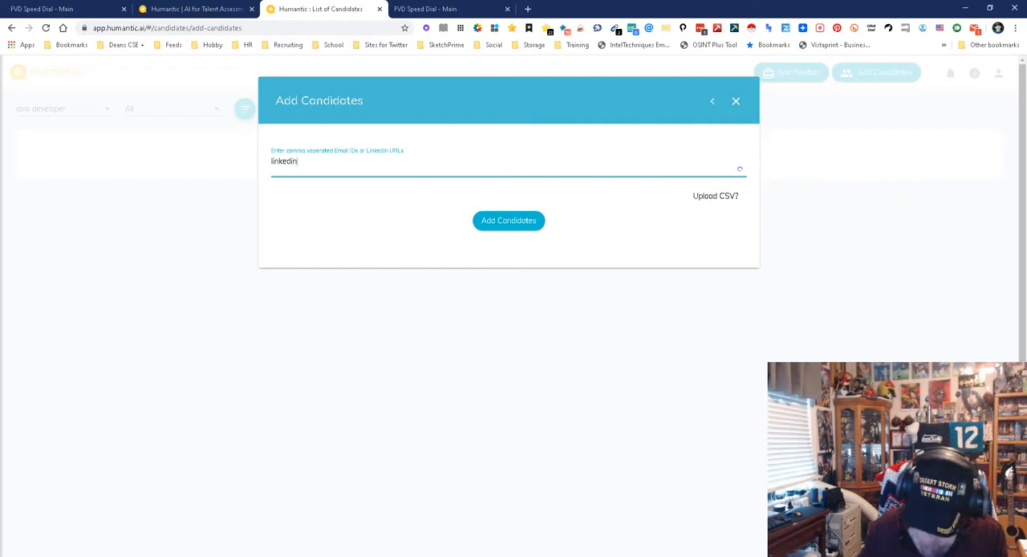
pyautogui.write('.con')
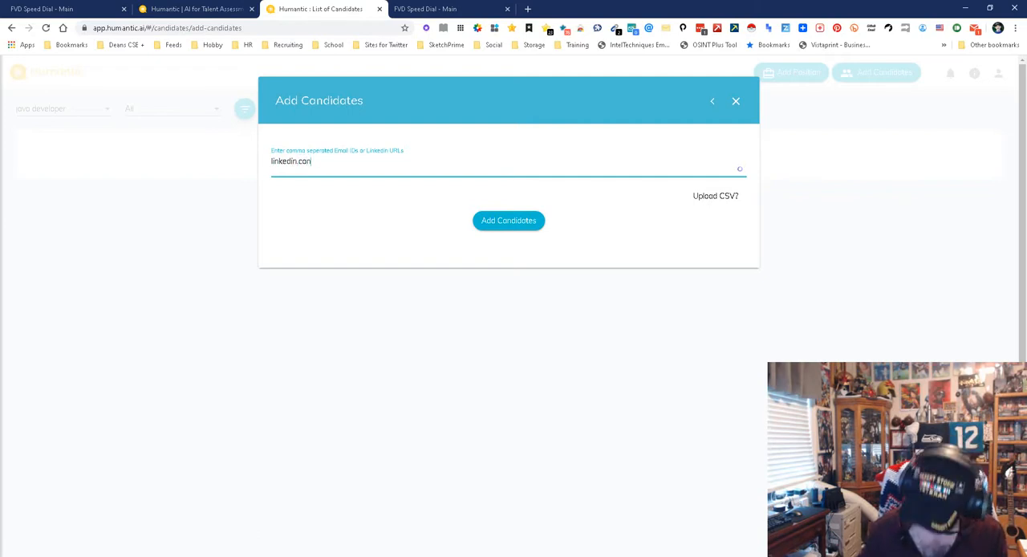
pyautogui.write('/')
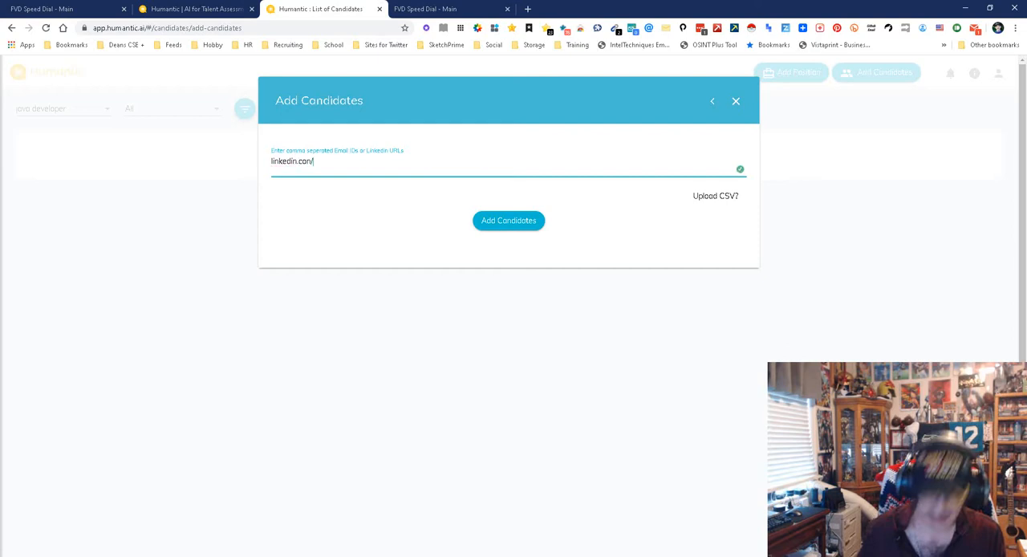
pyautogui.write('in/')
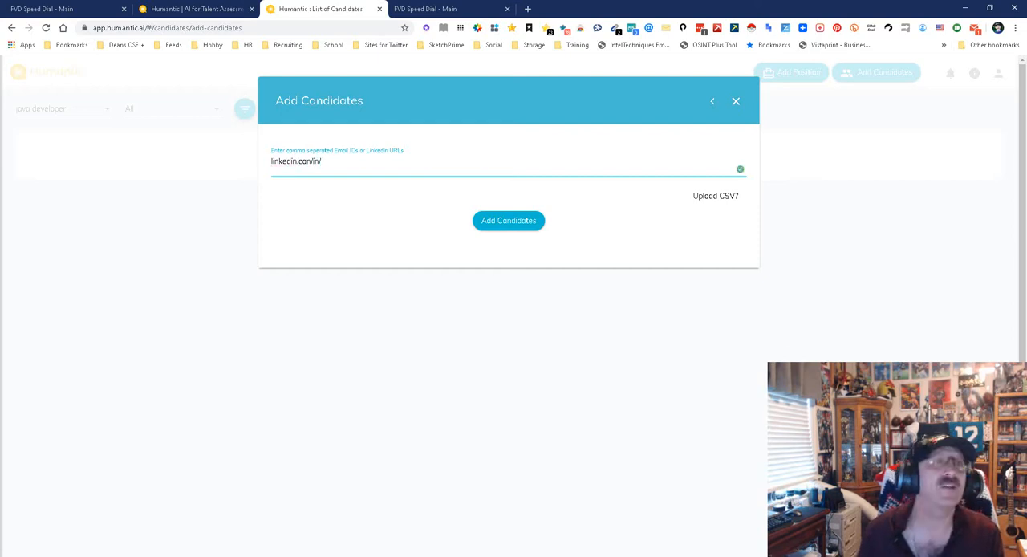
pyautogui.write('deandacol')
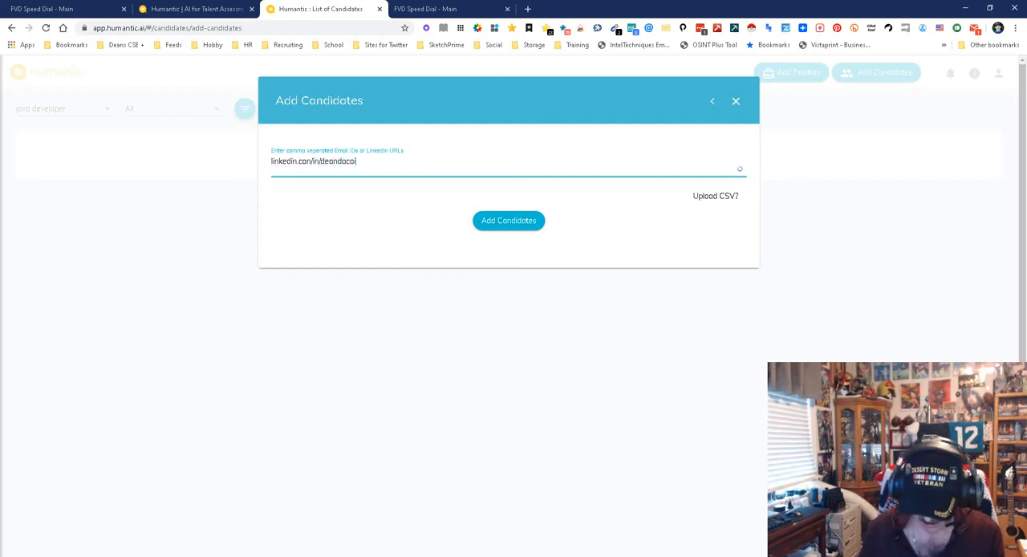
pyautogui.press('Backspace')
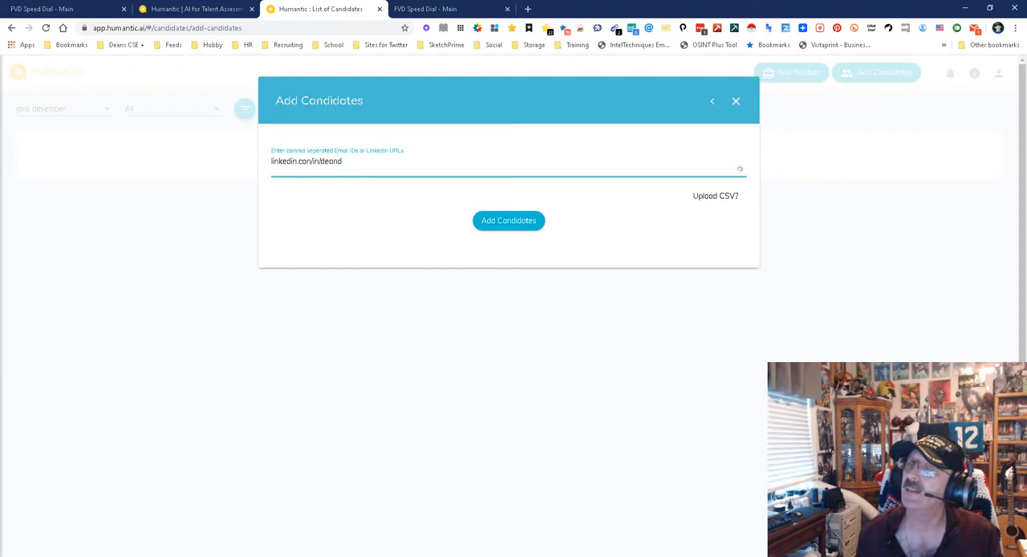
pyautogui.press('Backspace')
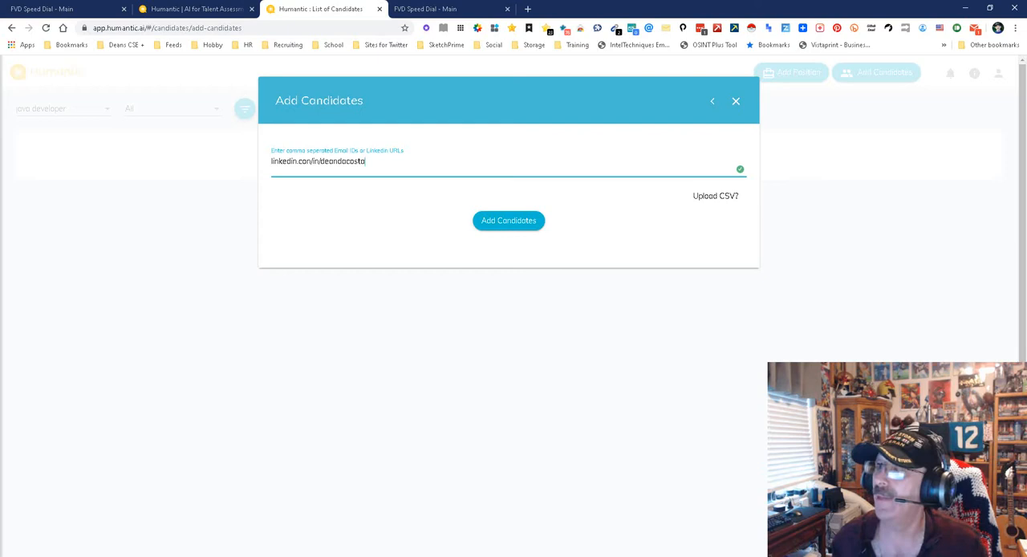
pyautogui.click(508, 220)
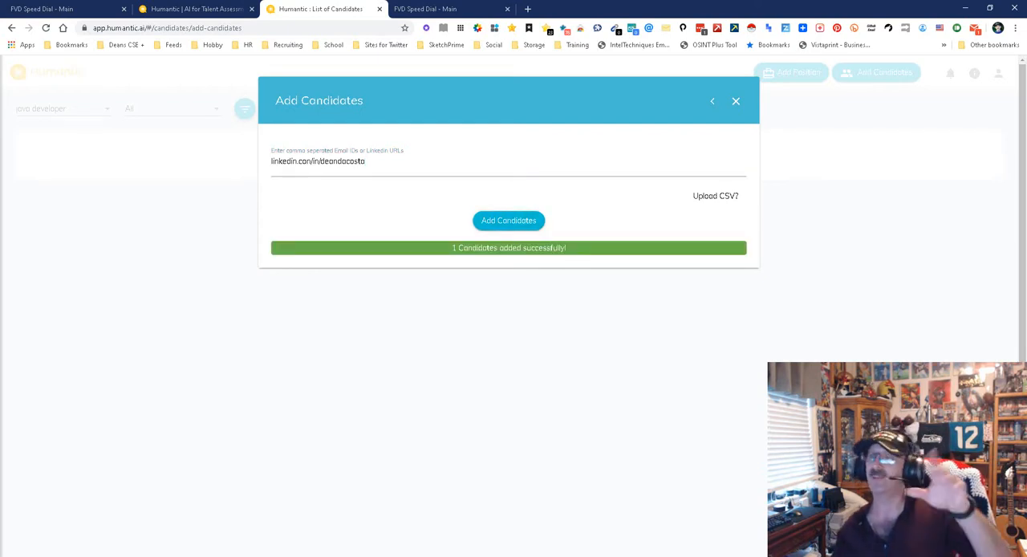
pyautogui.click(735, 99)
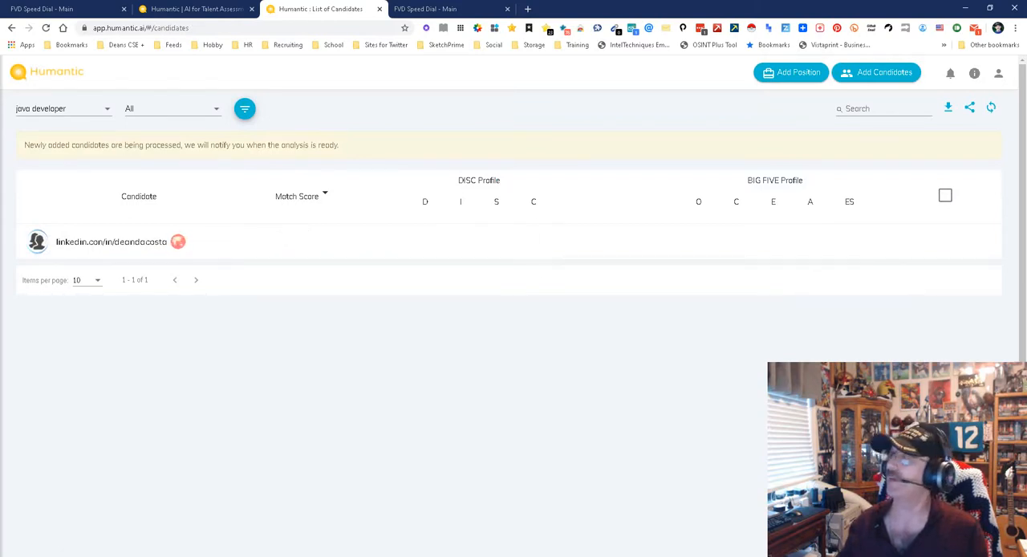
# Select all candidates in the java developer list.
pyautogui.click(945, 195)
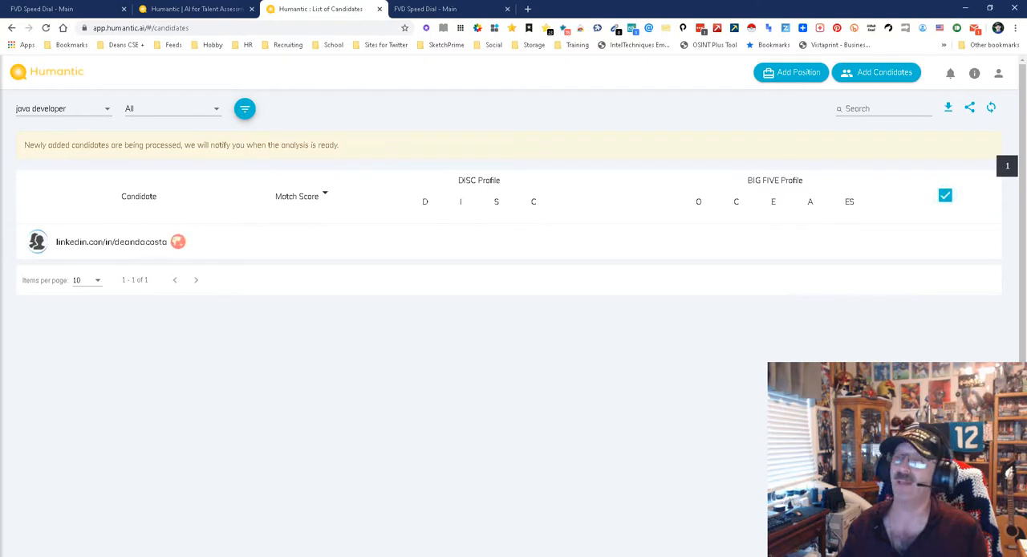
pyautogui.moveTo(176, 241)
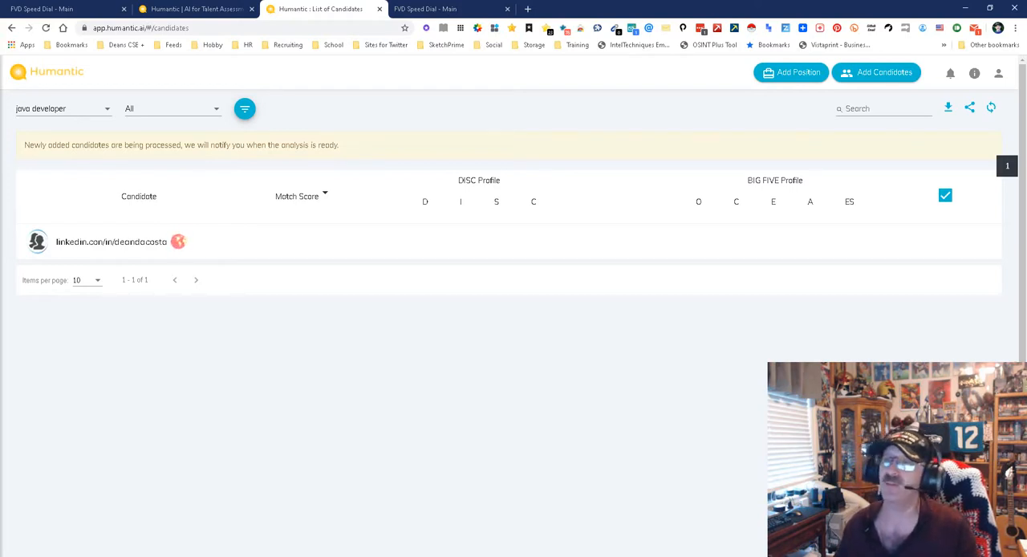
pyautogui.moveTo(177, 241)
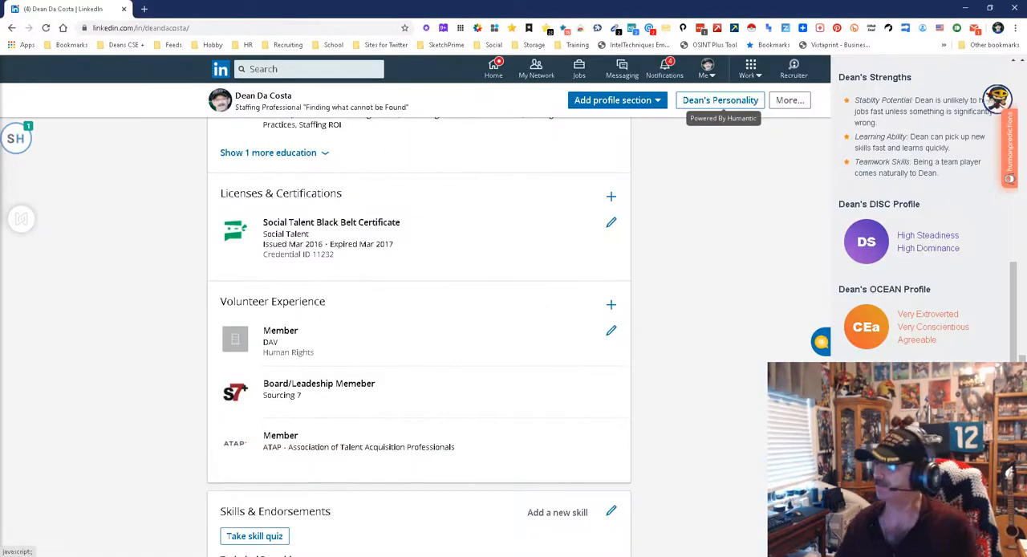
# Scroll through Dean's skills and recommendations, then return to the Humantic AI candidate list.
pyautogui.scroll(-3)
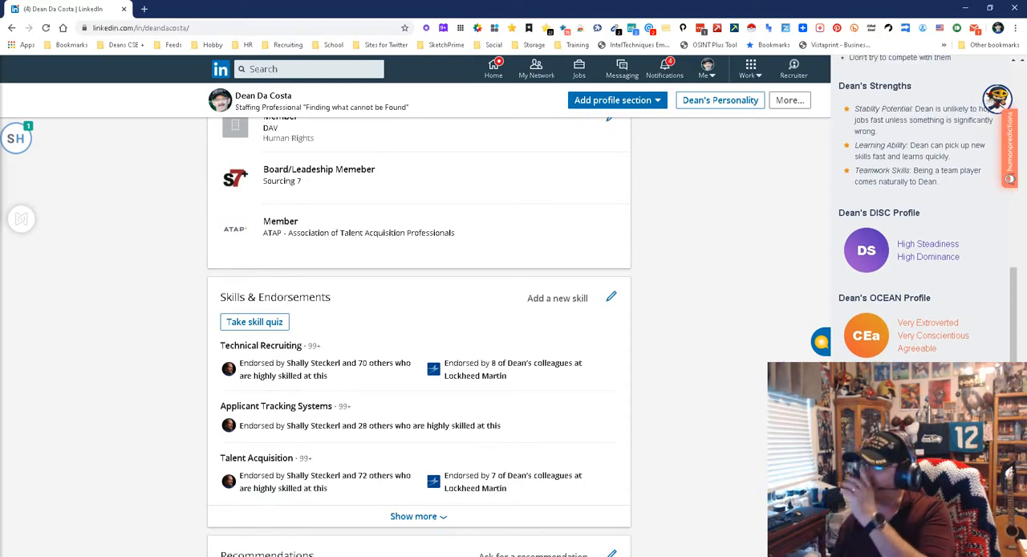
pyautogui.scroll(-3)
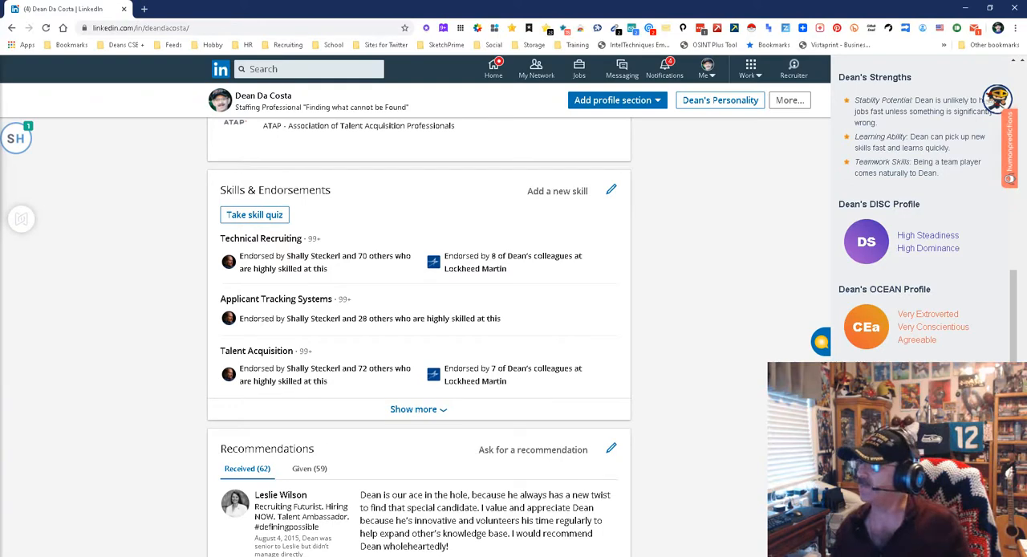
pyautogui.scroll(-3)
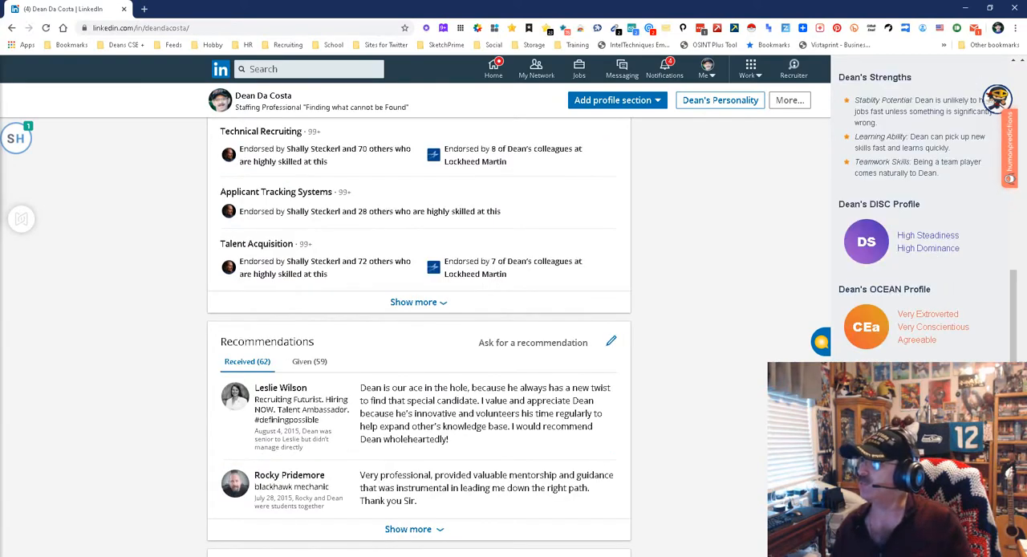
pyautogui.click(318, 10)
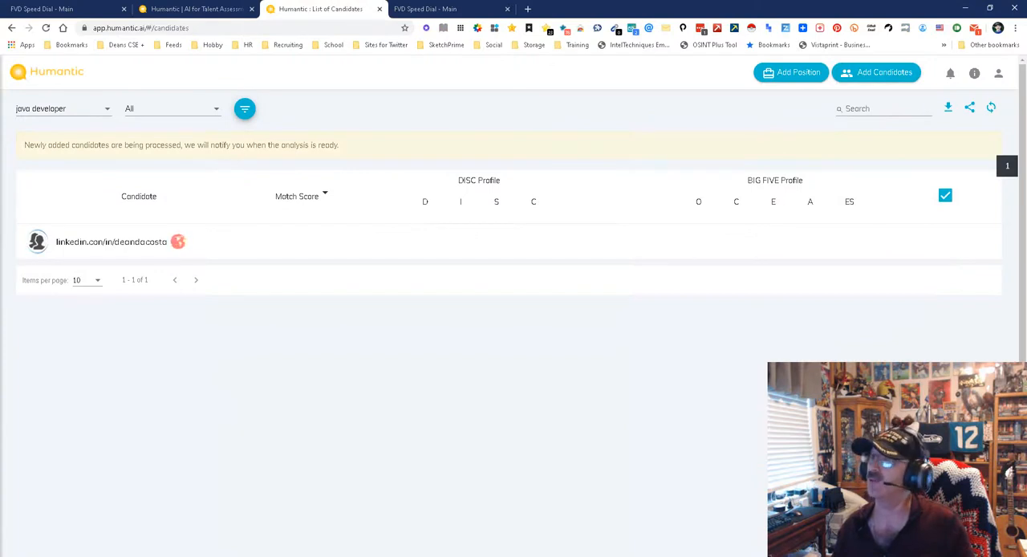
# Create a new Software Developer position from the suggestions and open its ideal-persona setup.
pyautogui.click(789, 72)
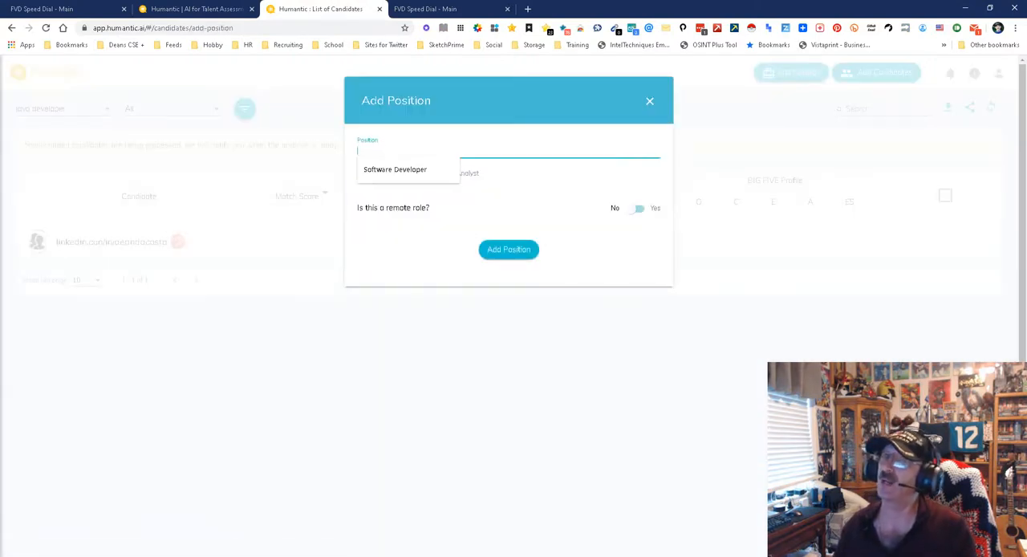
pyautogui.click(395, 170)
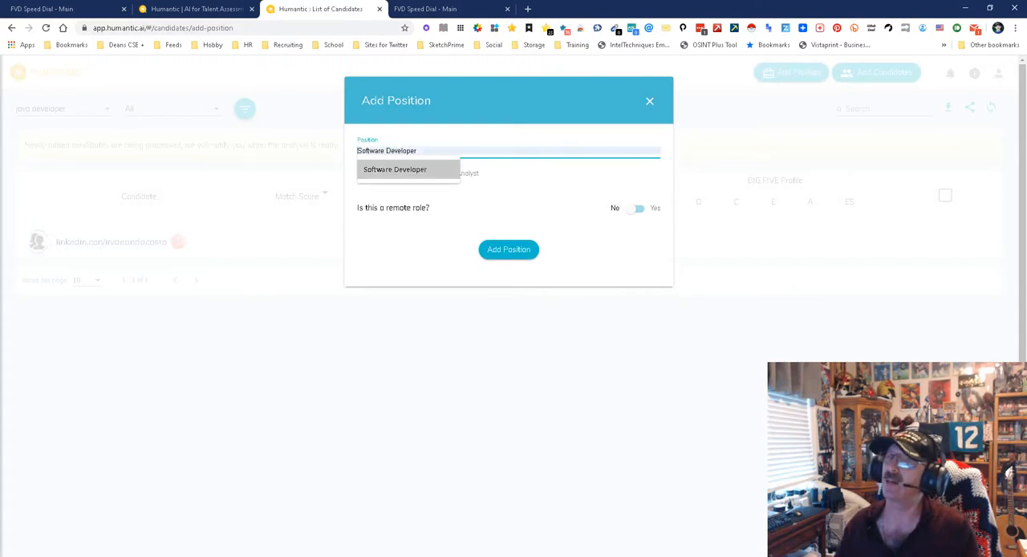
pyautogui.click(395, 169)
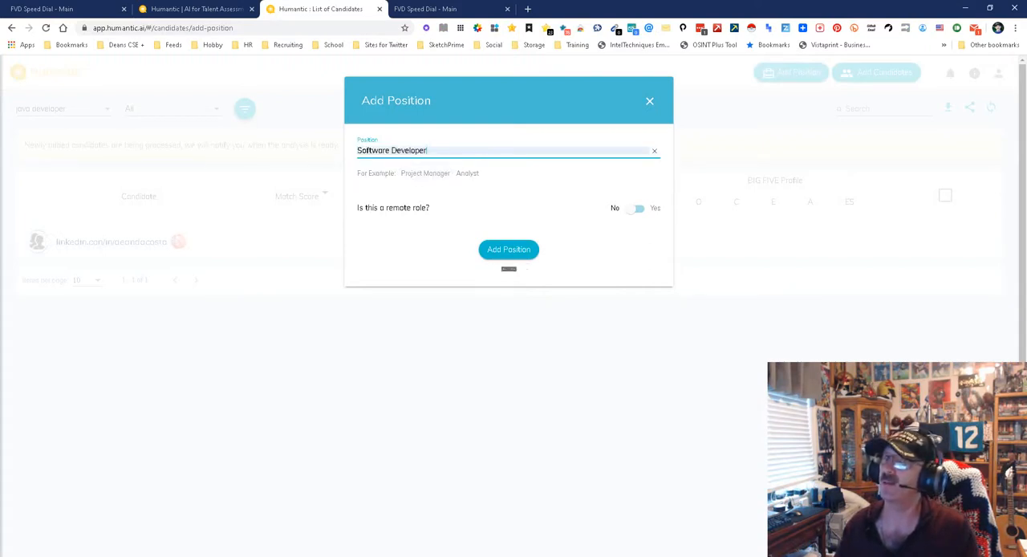
pyautogui.moveTo(508, 248)
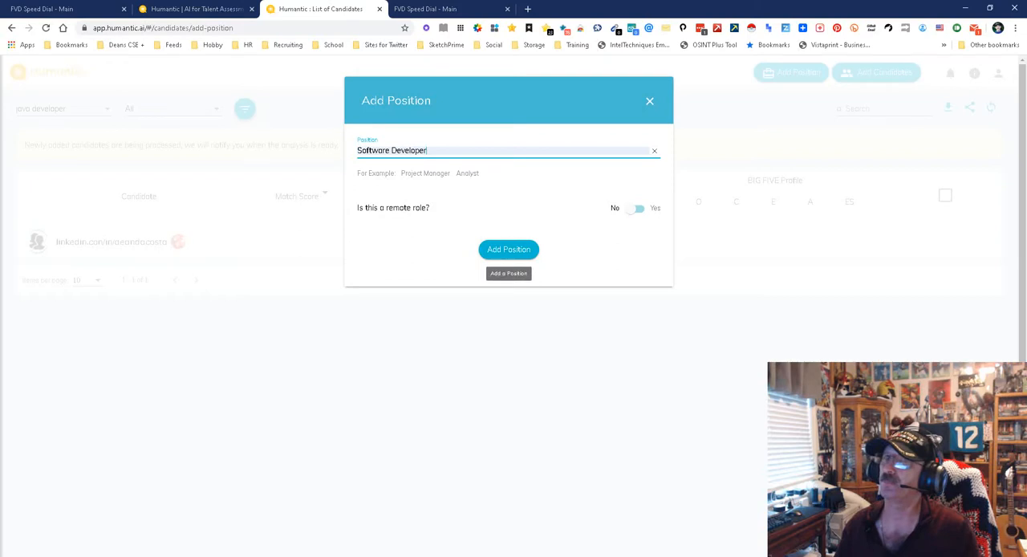
pyautogui.click(508, 249)
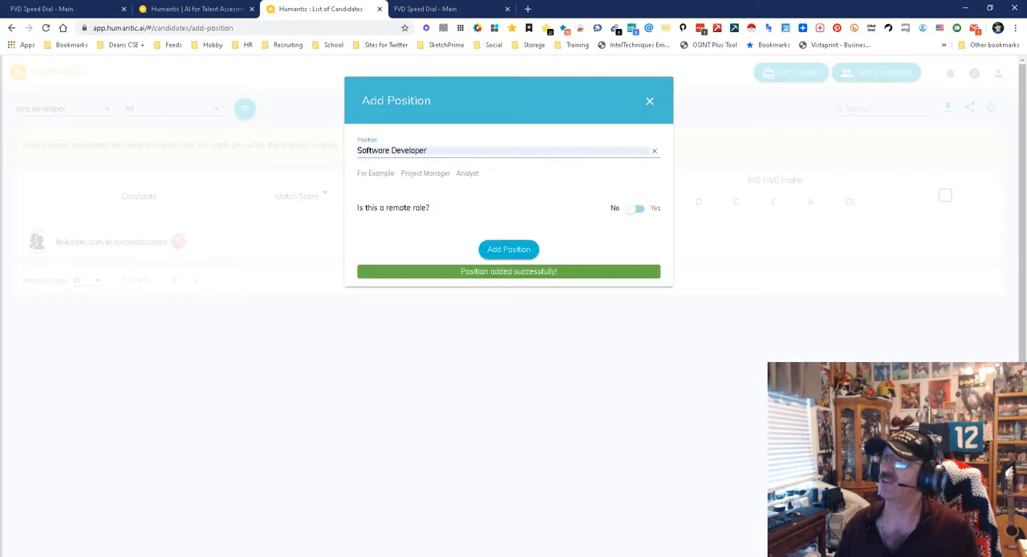
pyautogui.click(508, 250)
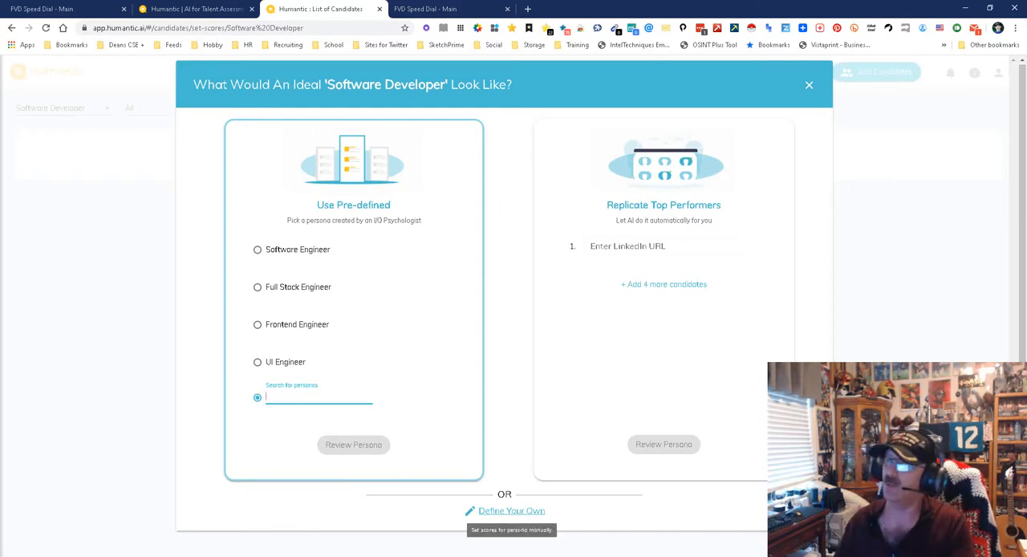
# Dismiss the ideal persona setup for Software Developer, landing back on Dean's LinkedIn profile.
pyautogui.click(808, 85)
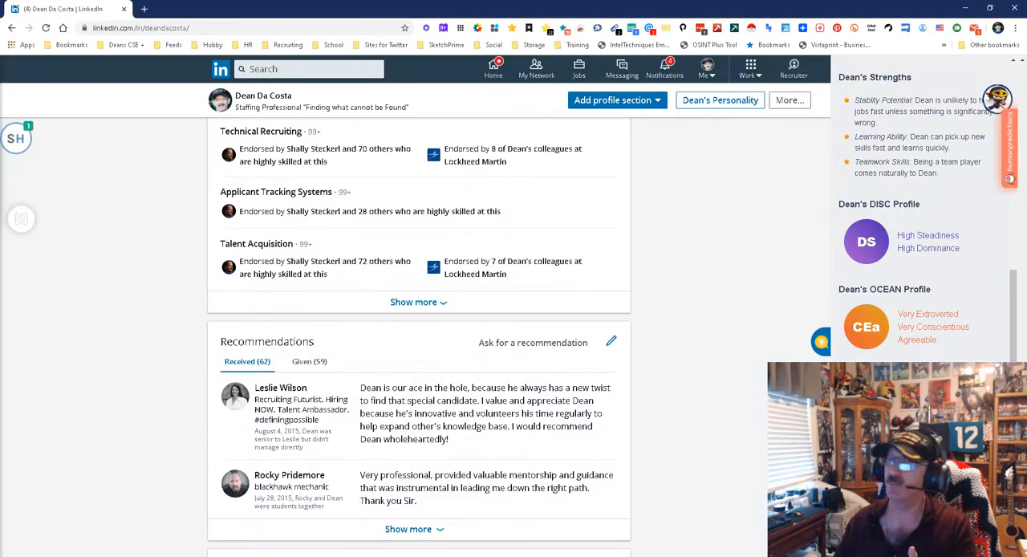
# Review Dean's recommendations, then view the empty Software Developer candidate list in Humantic AI.
pyautogui.scroll(-3)
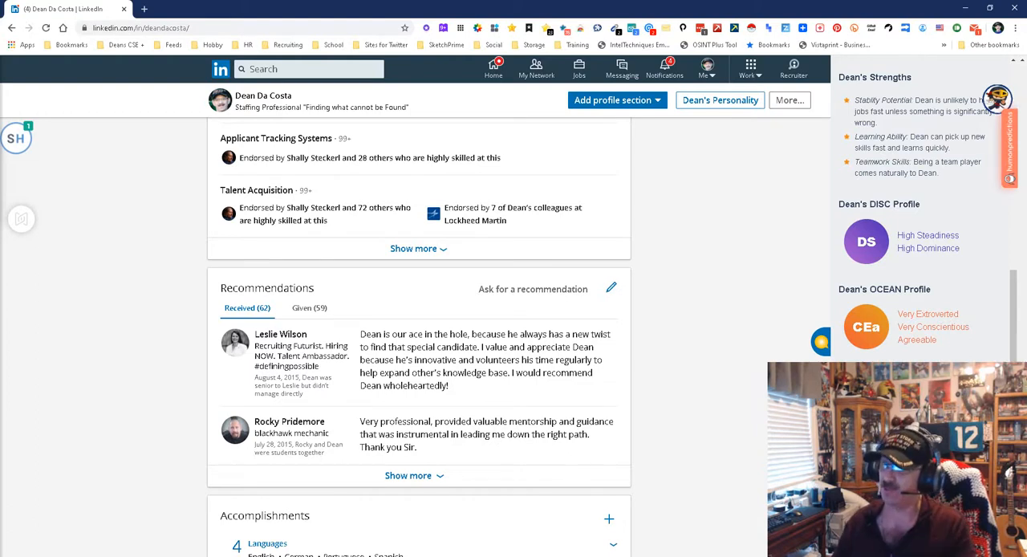
pyautogui.click(321, 9)
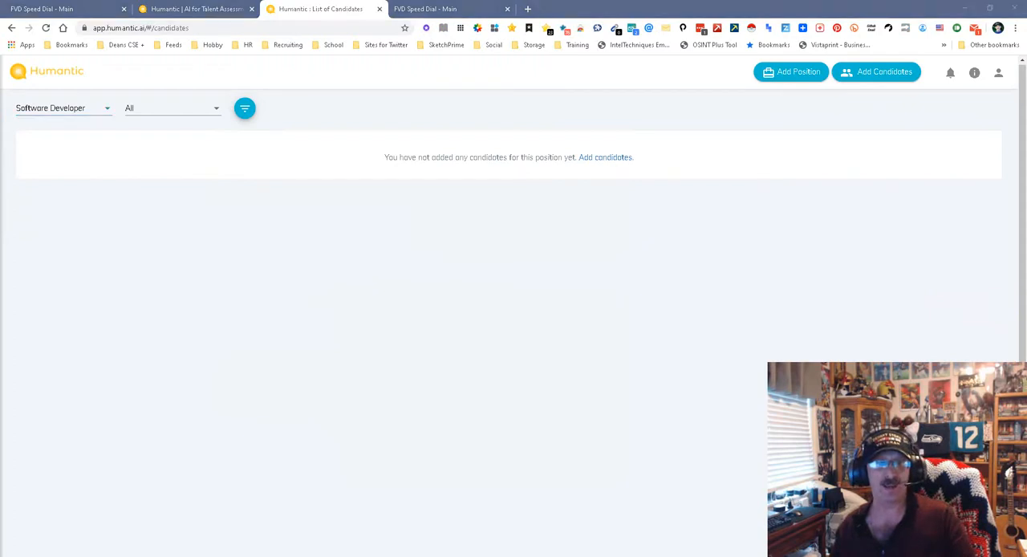
# Show Dean's Humantic personality sidebar on LinkedIn, then return to the empty Software Developer candidate list.
pyautogui.click(68, 9)
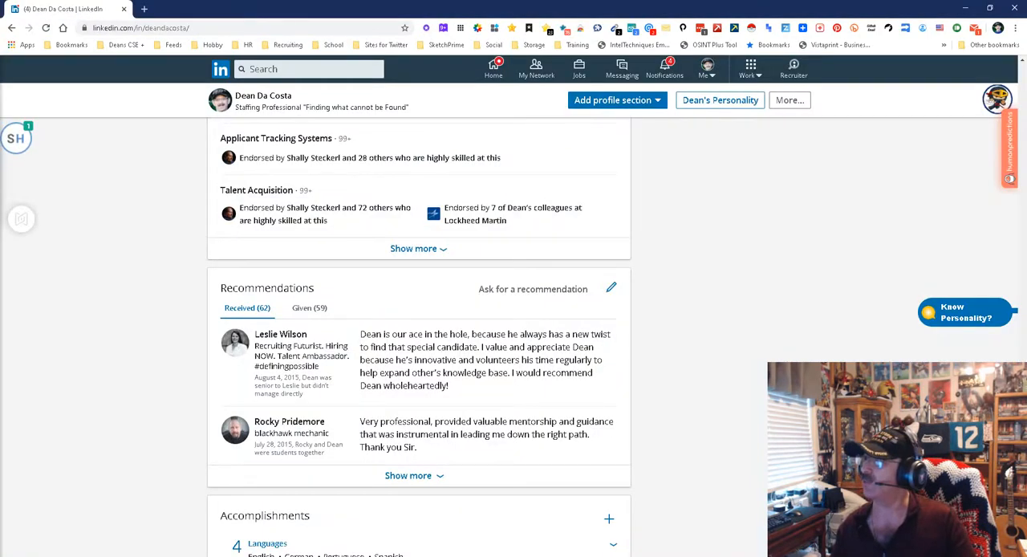
pyautogui.click(965, 311)
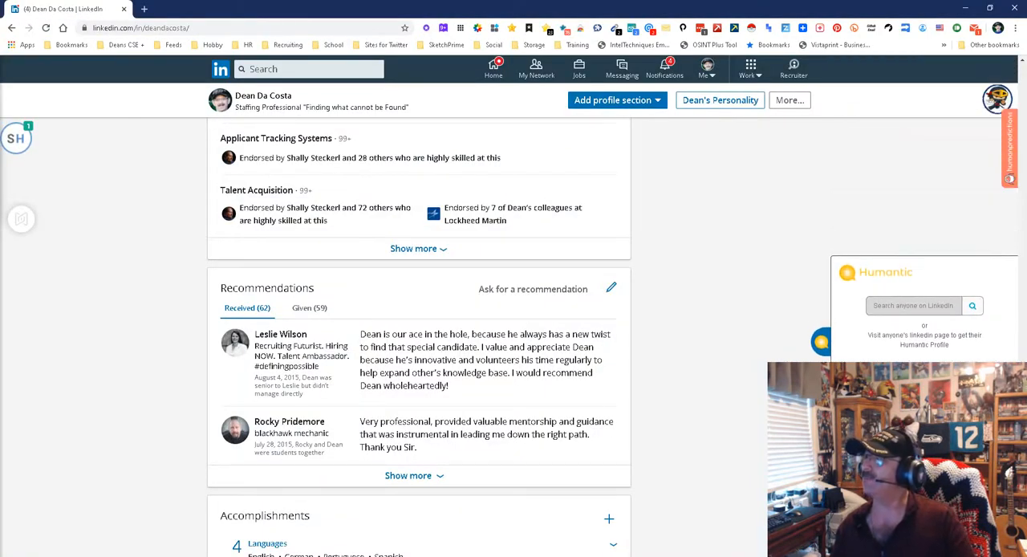
pyautogui.click(972, 305)
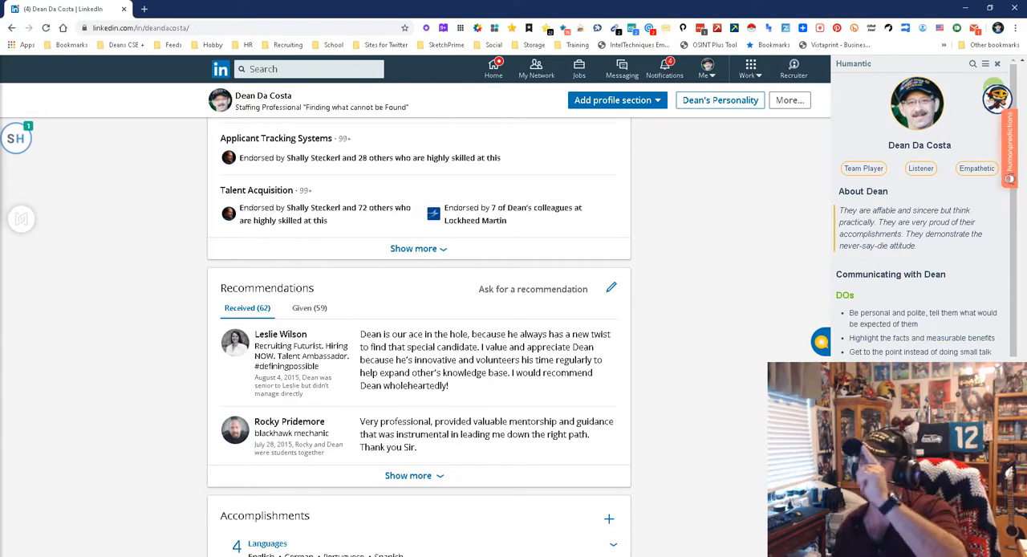
pyautogui.click(321, 9)
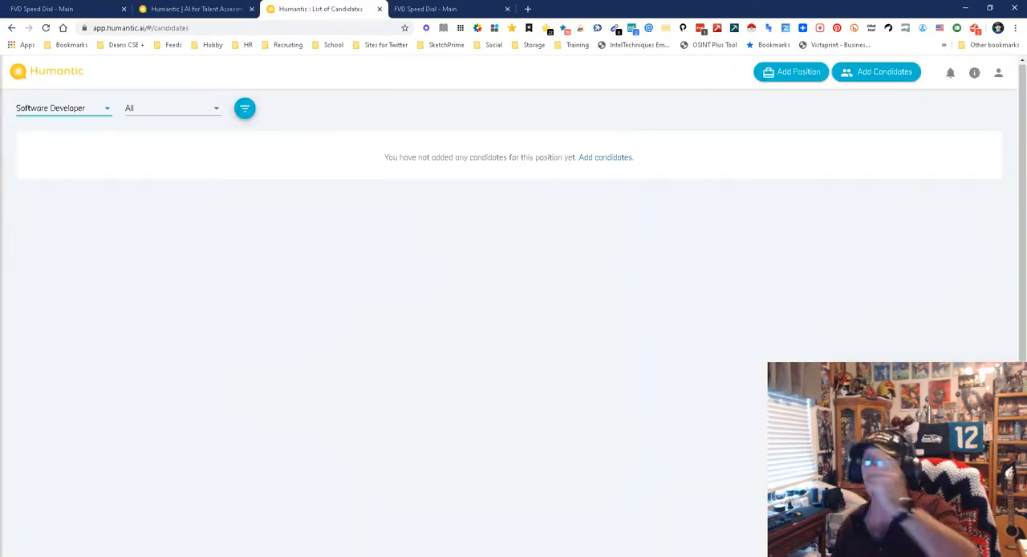